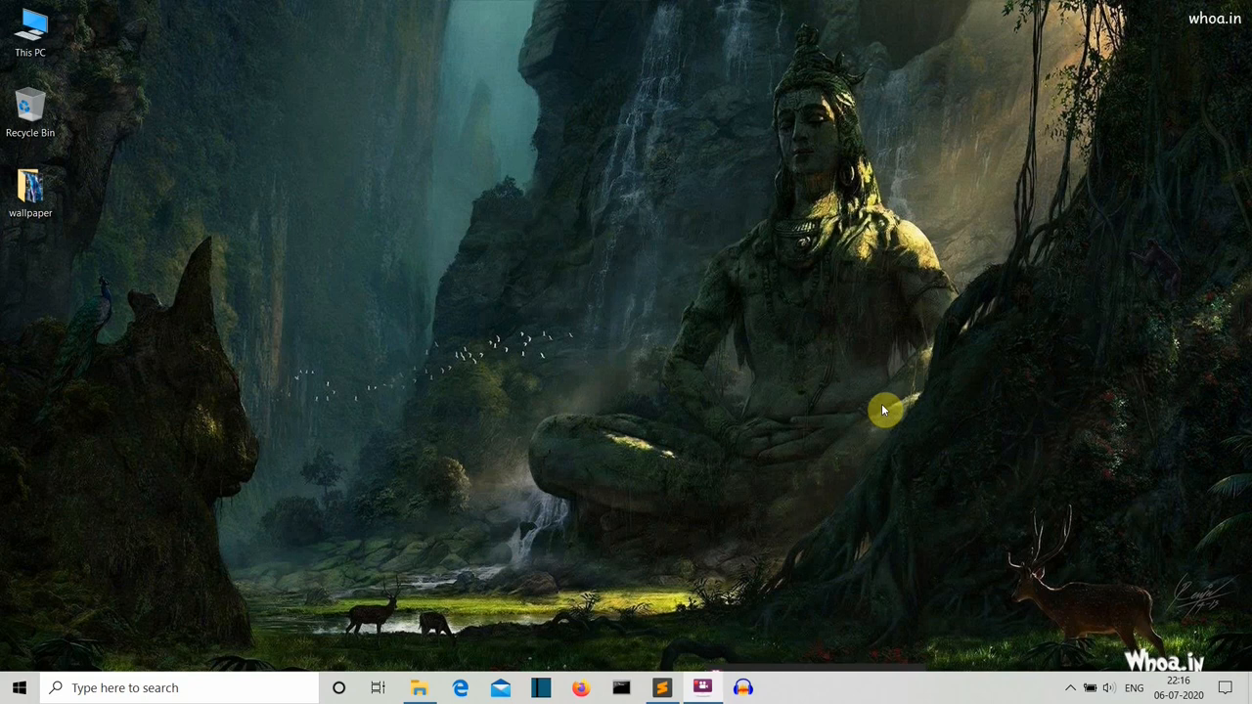
Open the auto delete project folder holding the 188 images in File Explorer.
left_click(418, 688)
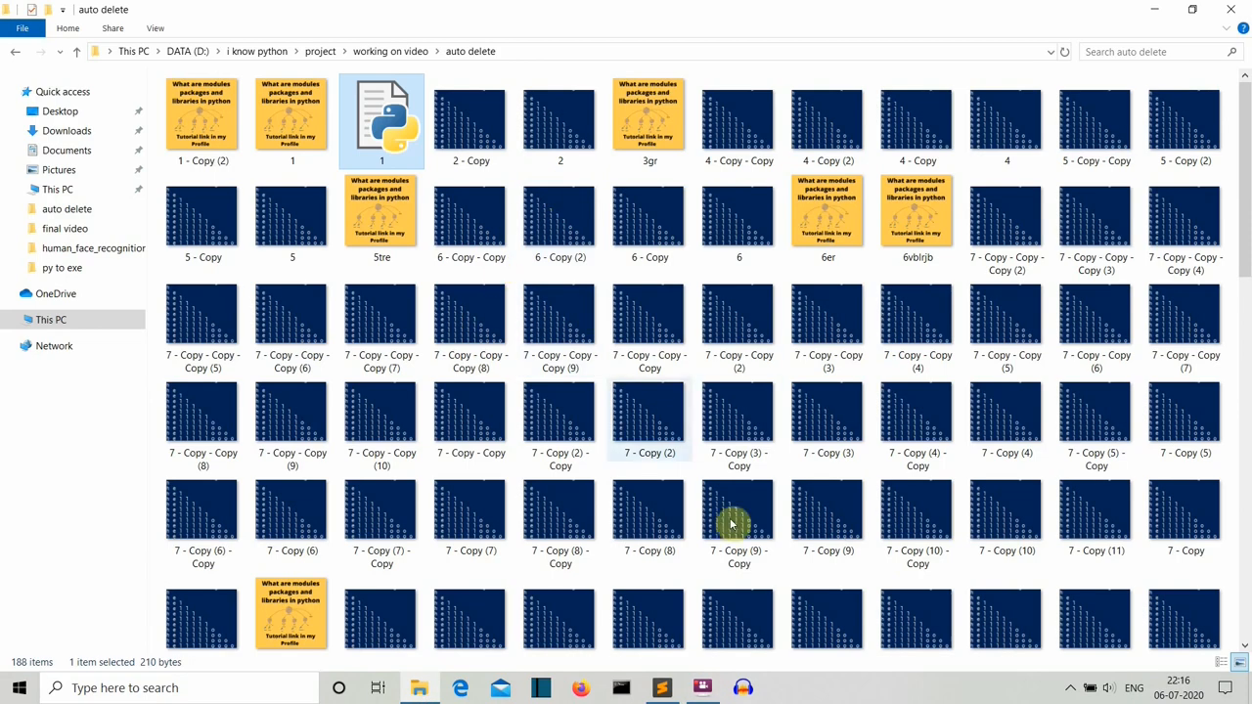
scroll("down", 3)
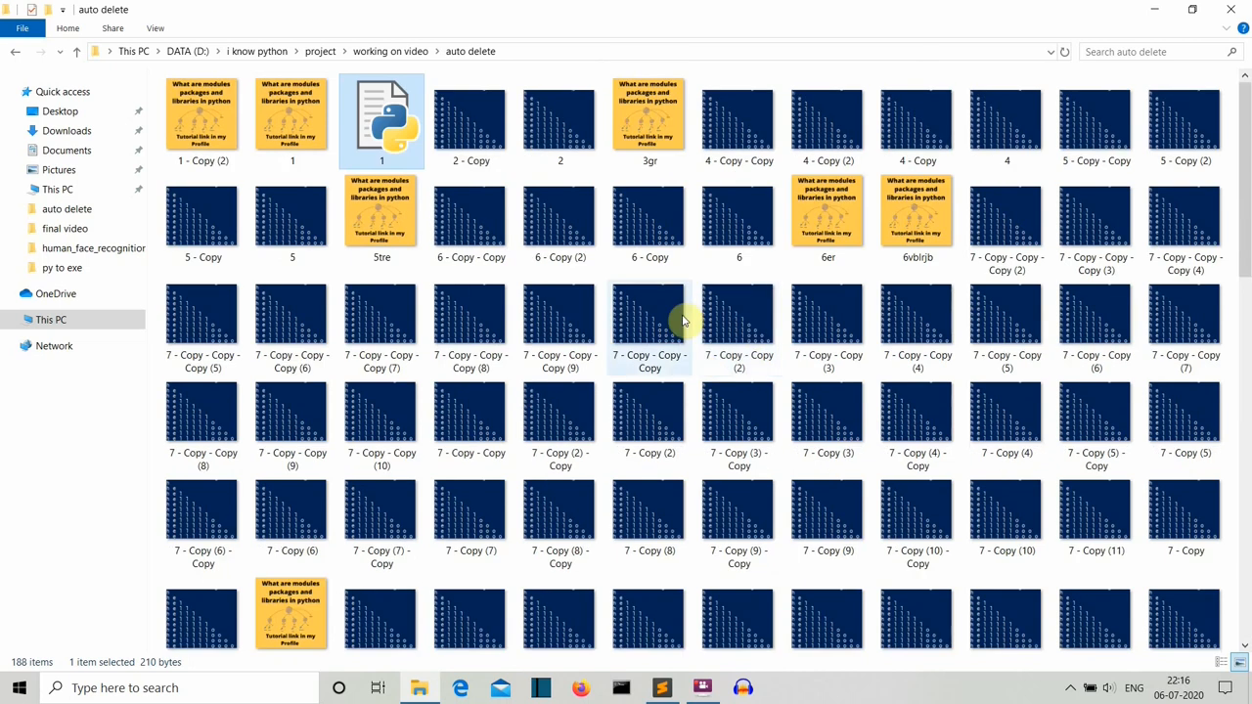
mouse_move(649, 318)
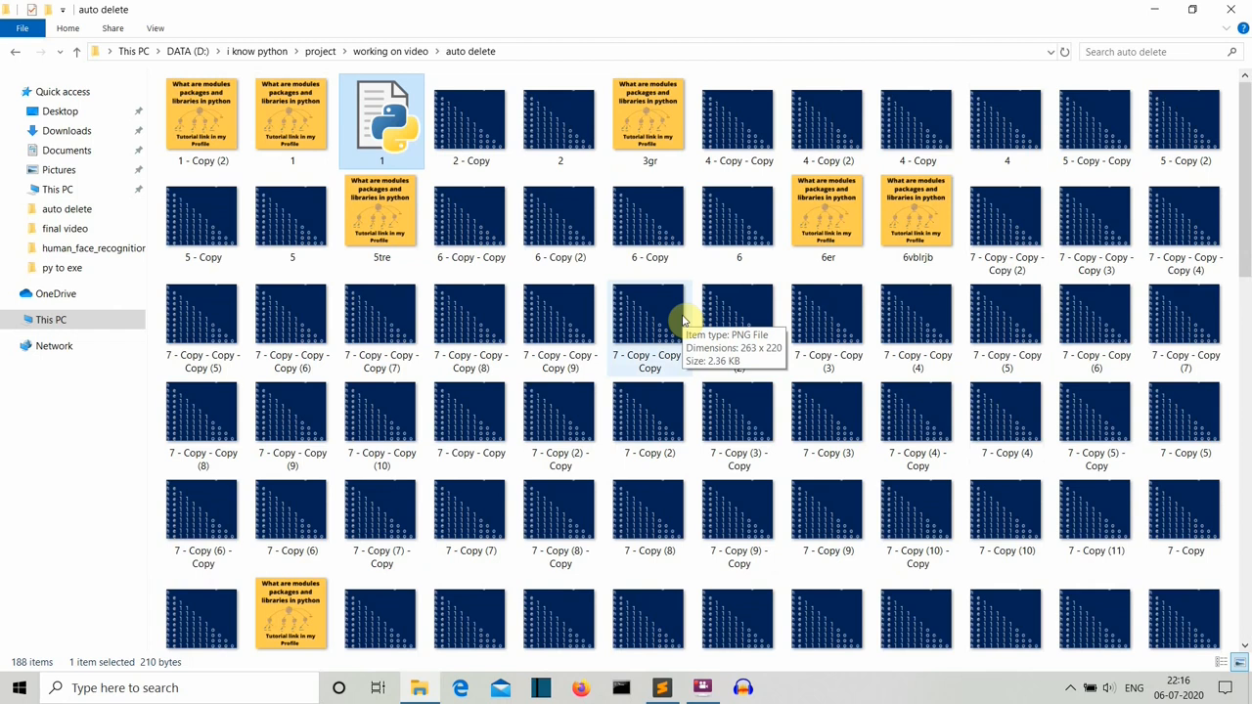
mouse_move(203, 112)
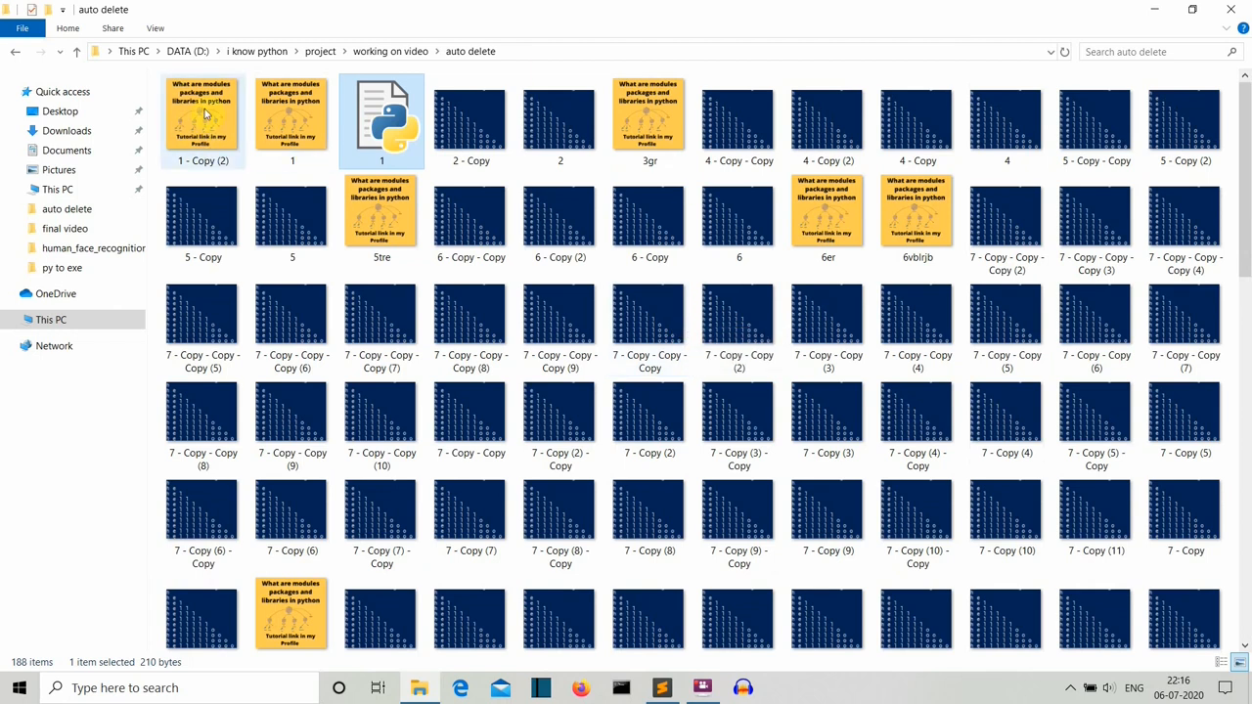
mouse_move(202, 117)
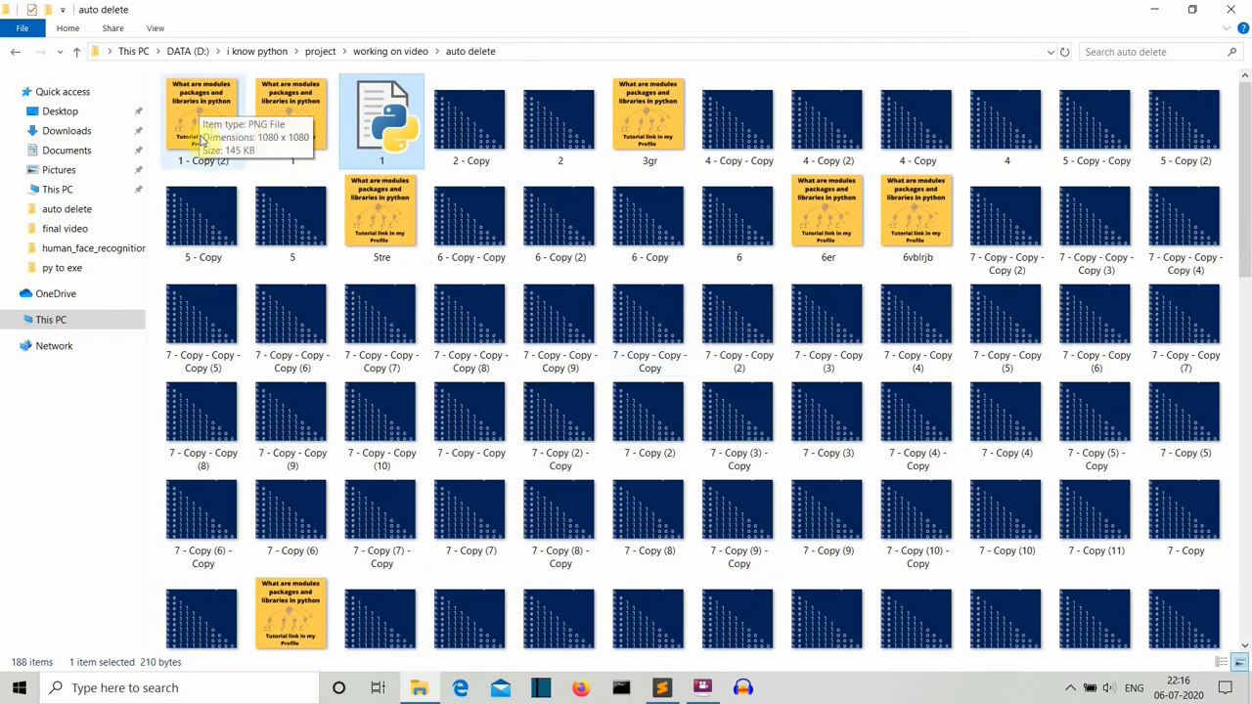
mouse_move(188, 125)
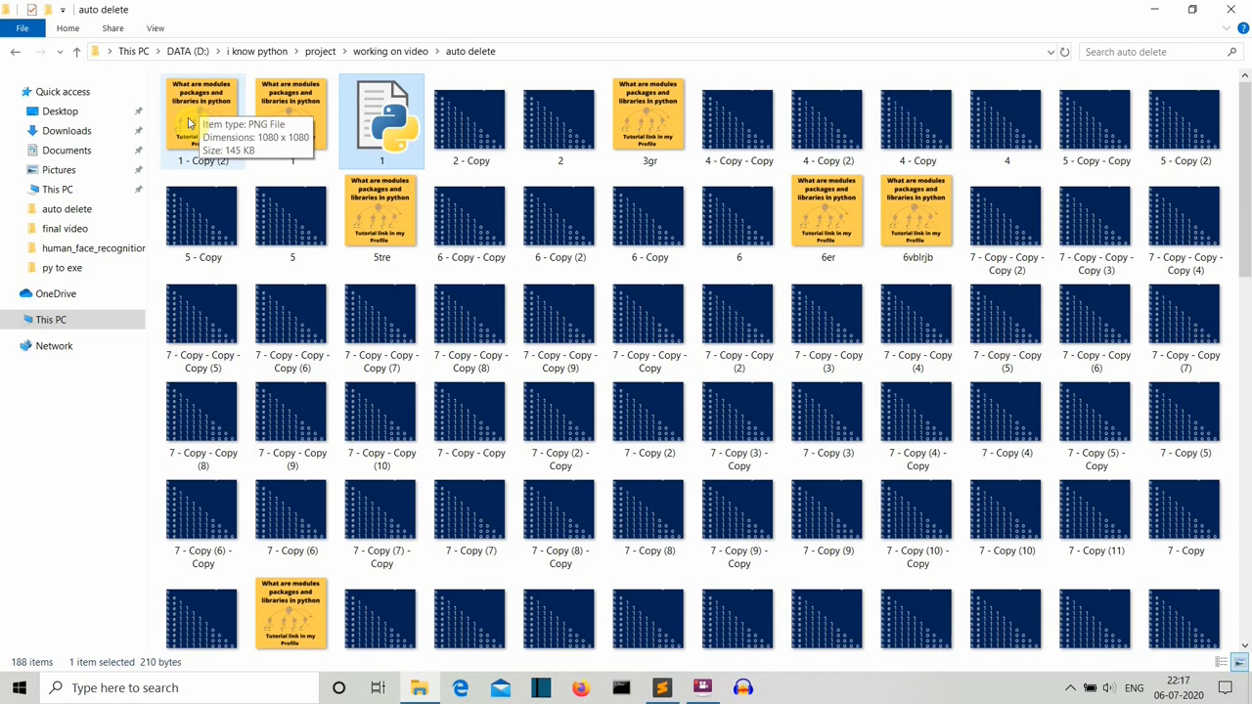
mouse_move(323, 252)
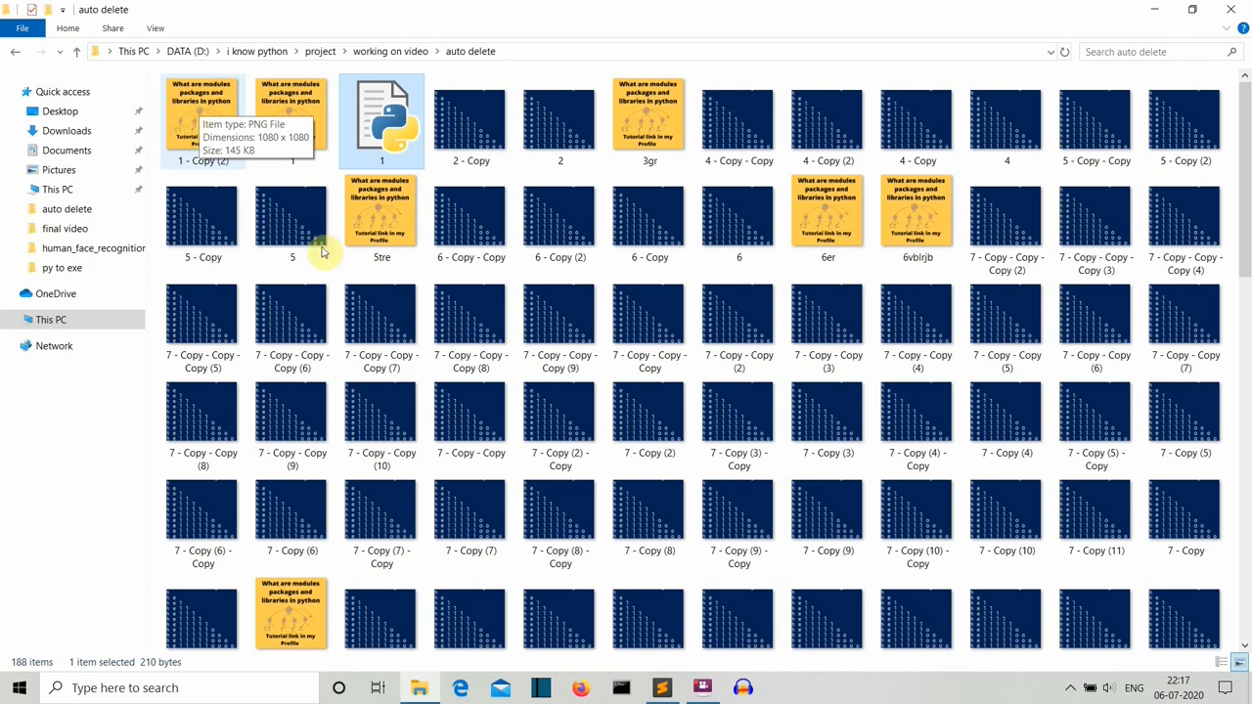
scroll("down", 3)
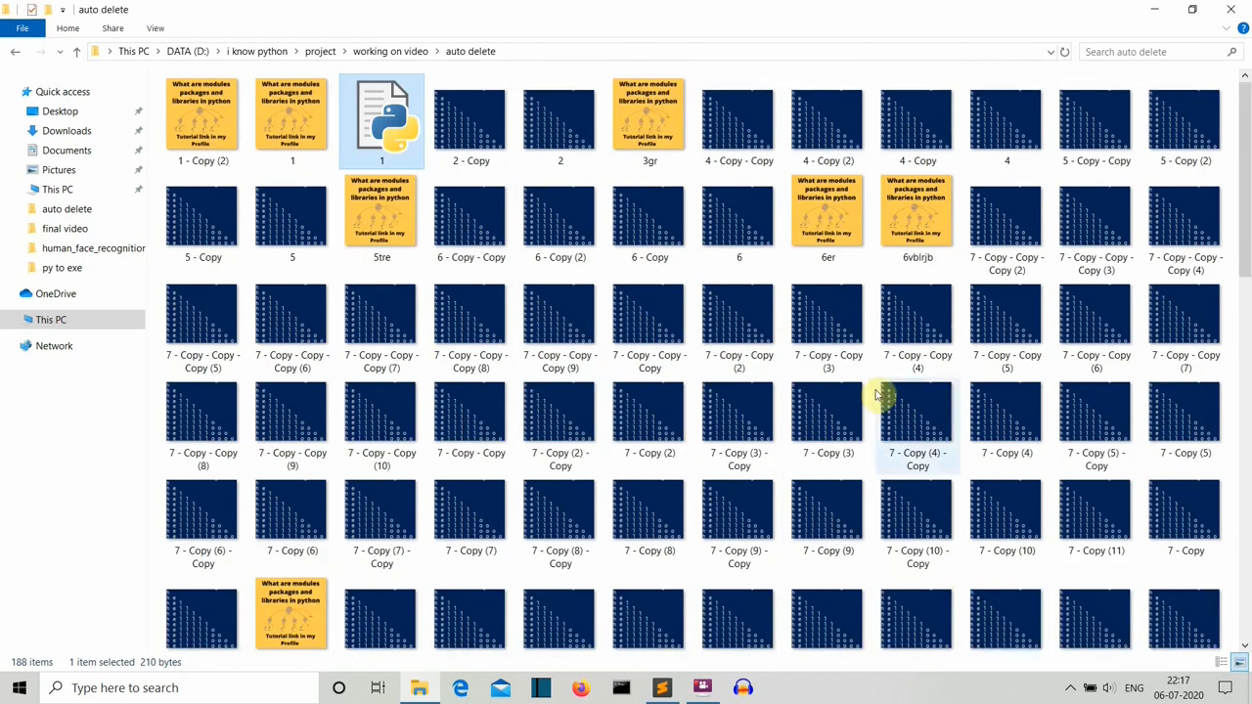
scroll("down", 3)
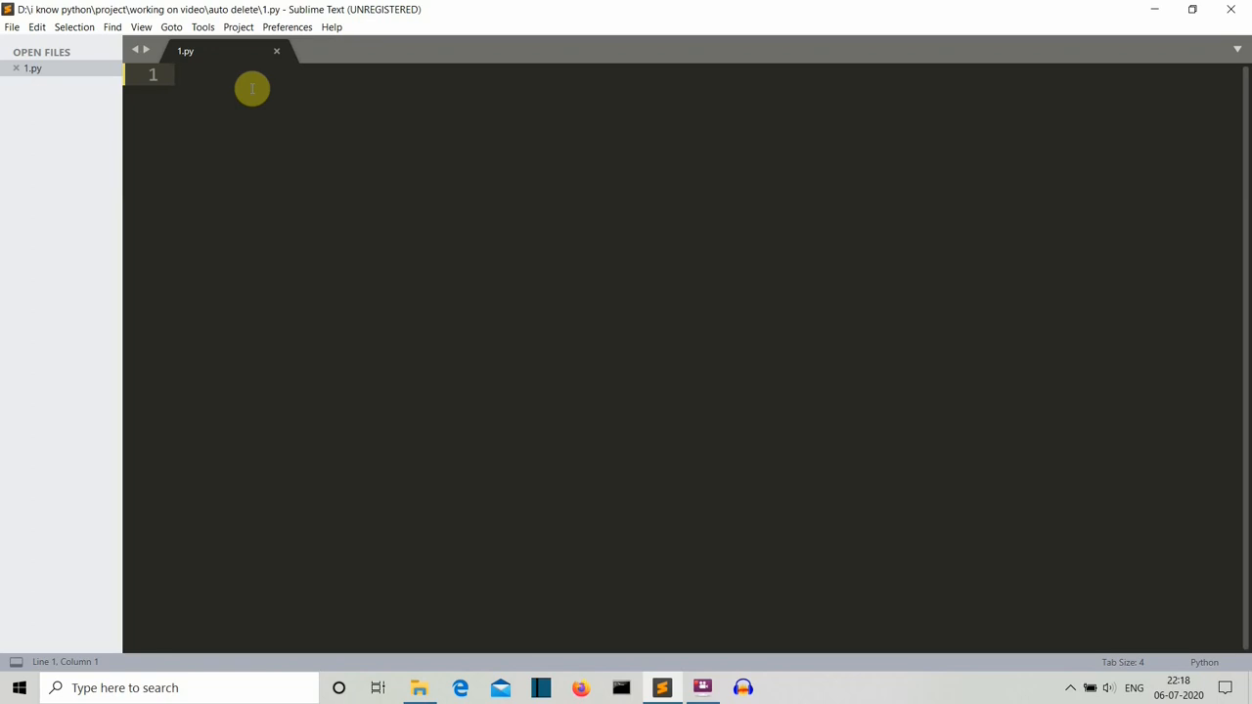
Import filecmp and os, then assign os.listdir() to files_list.
type("import filecmp")
type("import os")
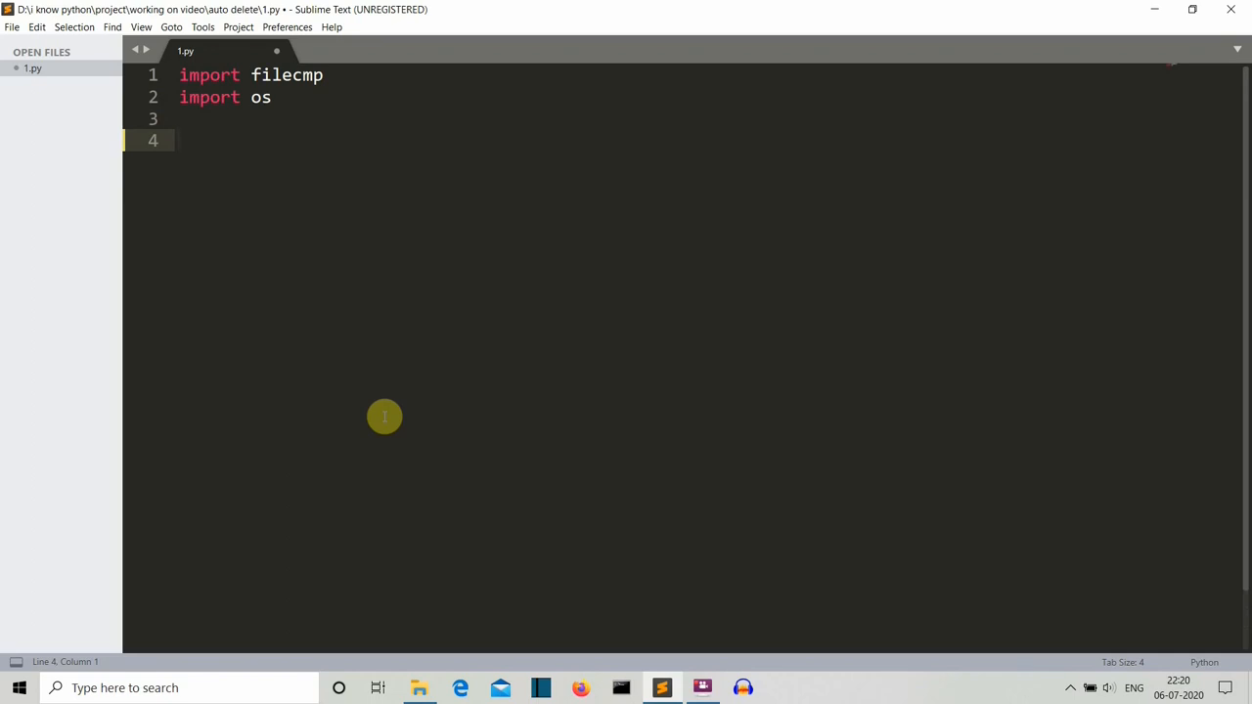
type("files_list=os.")
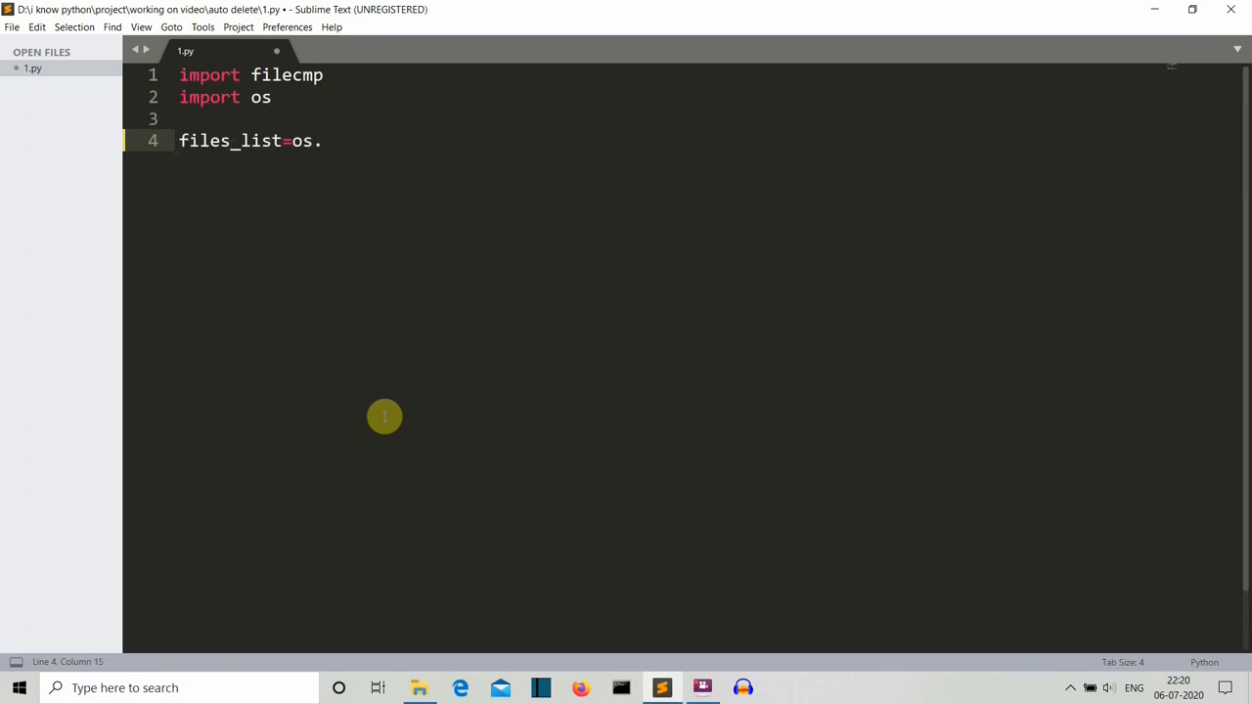
type("listdir()")
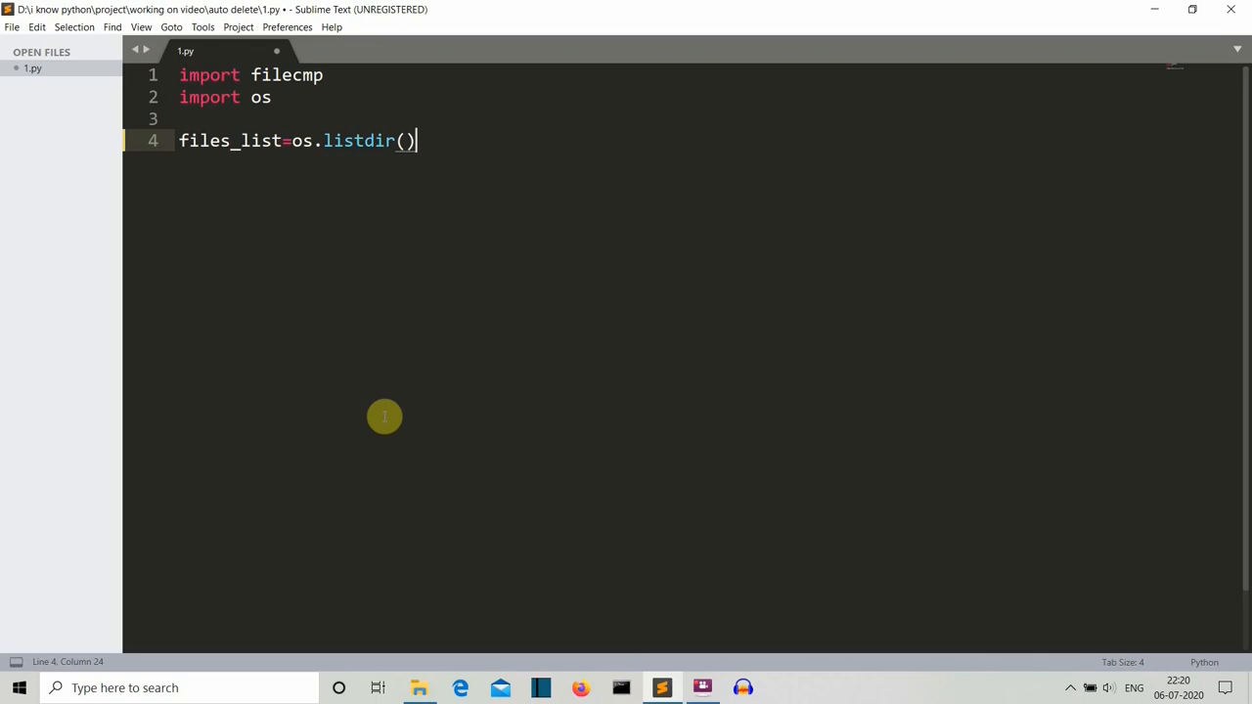
mouse_move(413, 622)
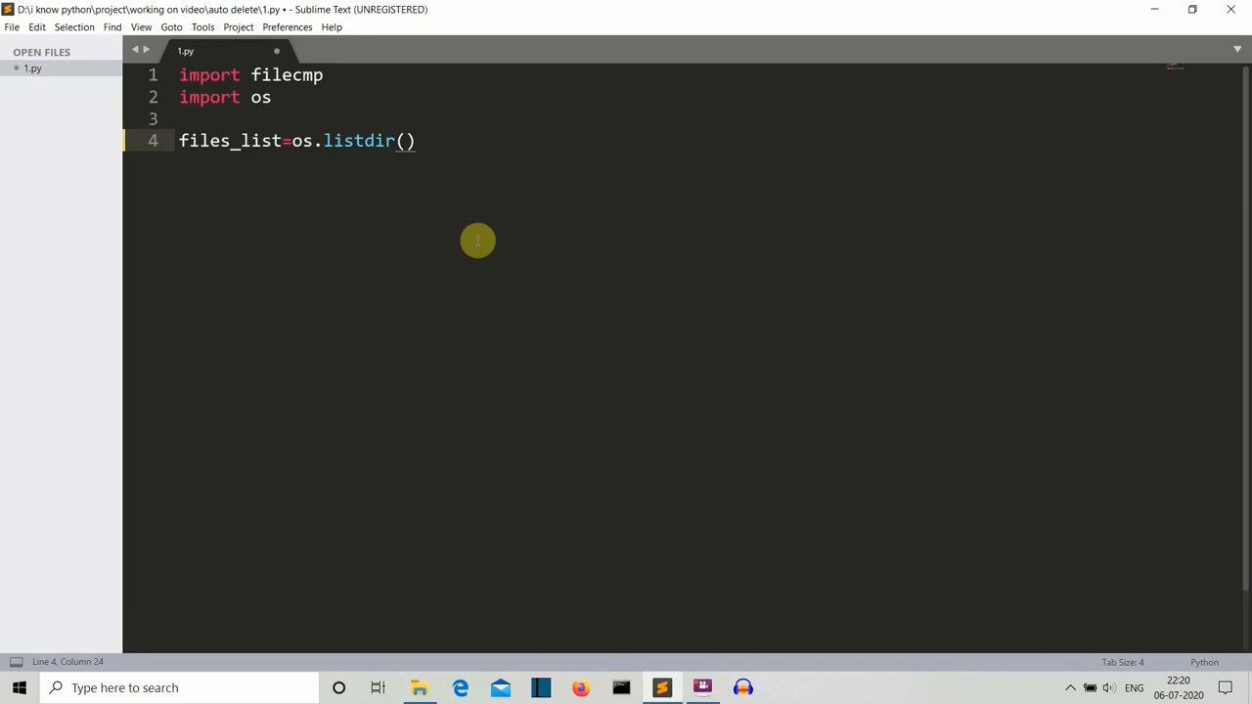
Add the loop for pics in files_list: below the listing and begin an if inside it.
key("enter")
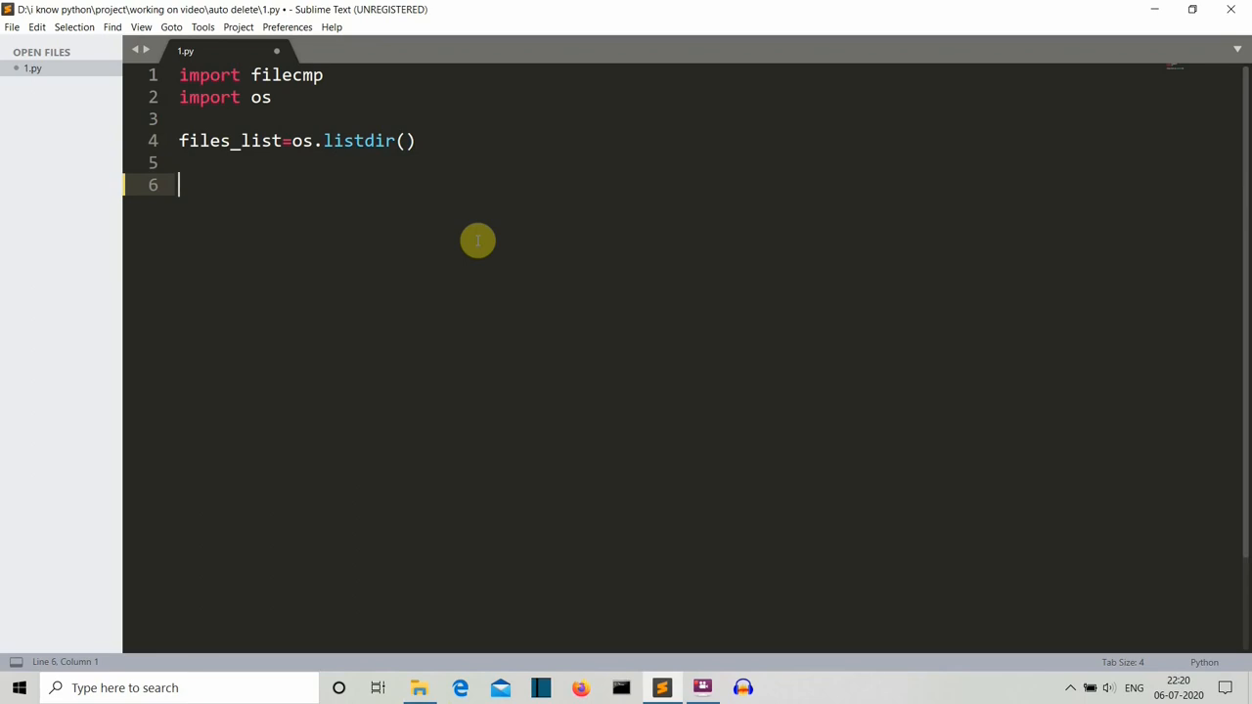
type("for")
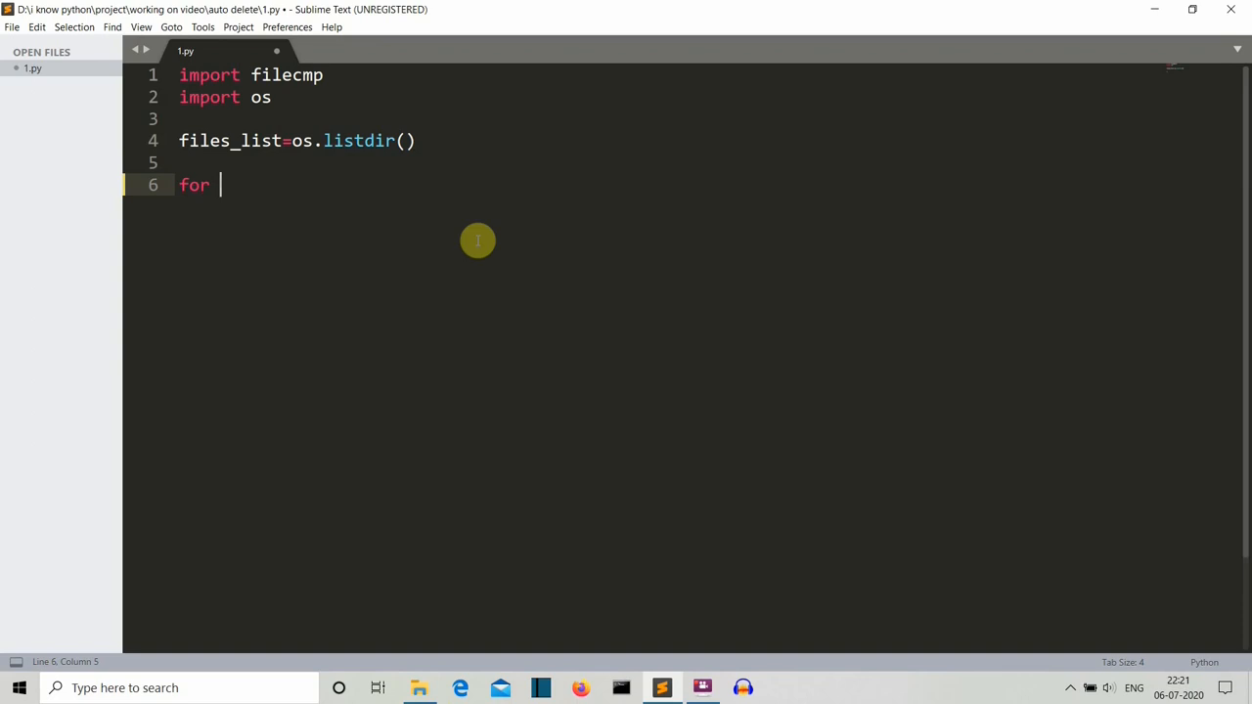
type("pics in files_list:")
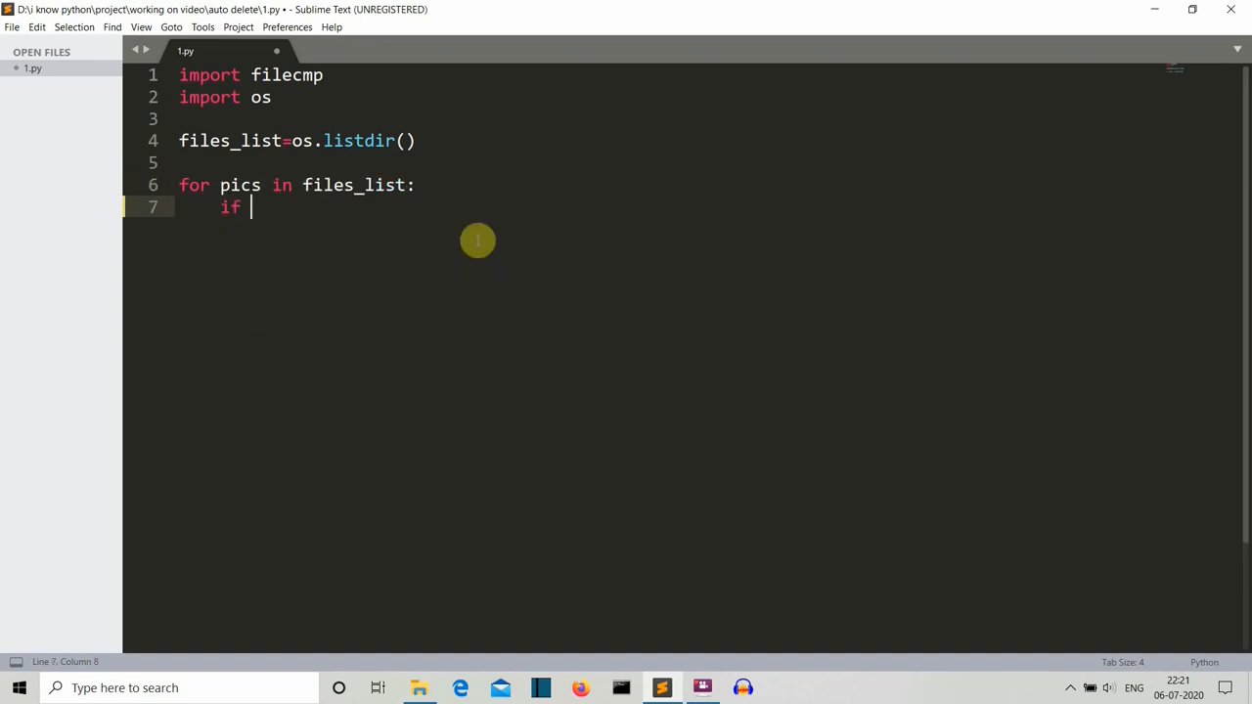
mouse_move(414, 642)
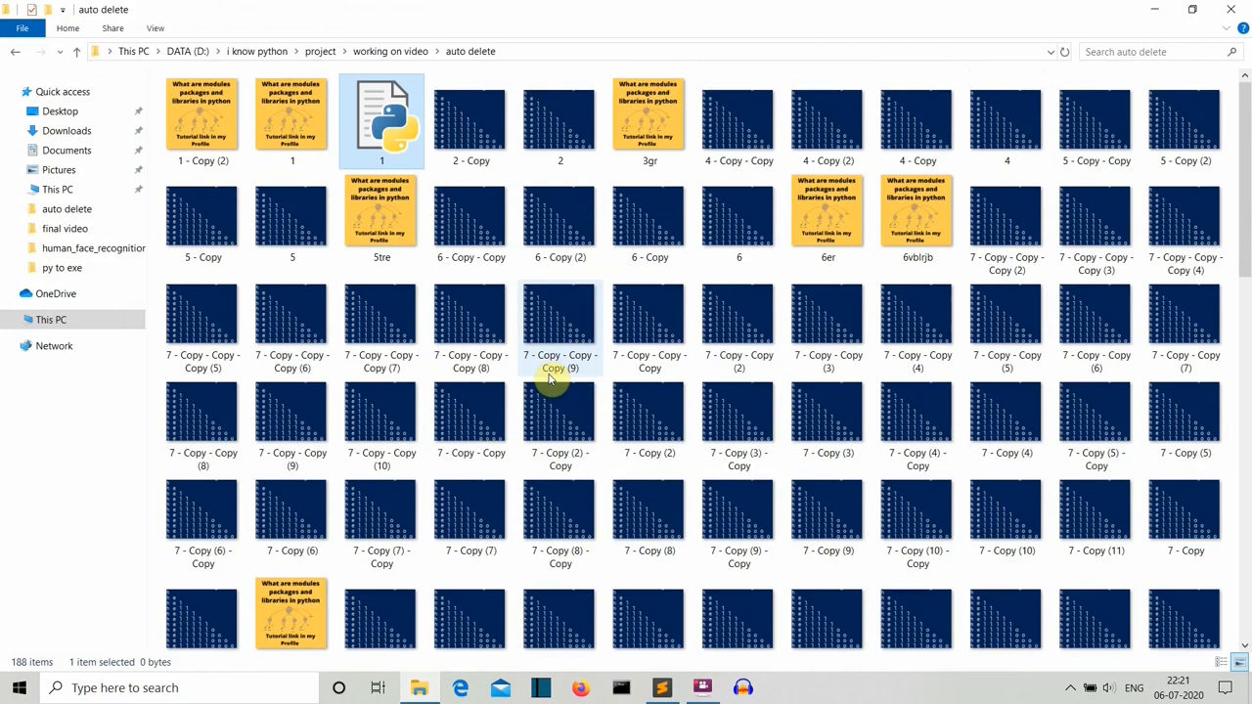
left_click(202, 118)
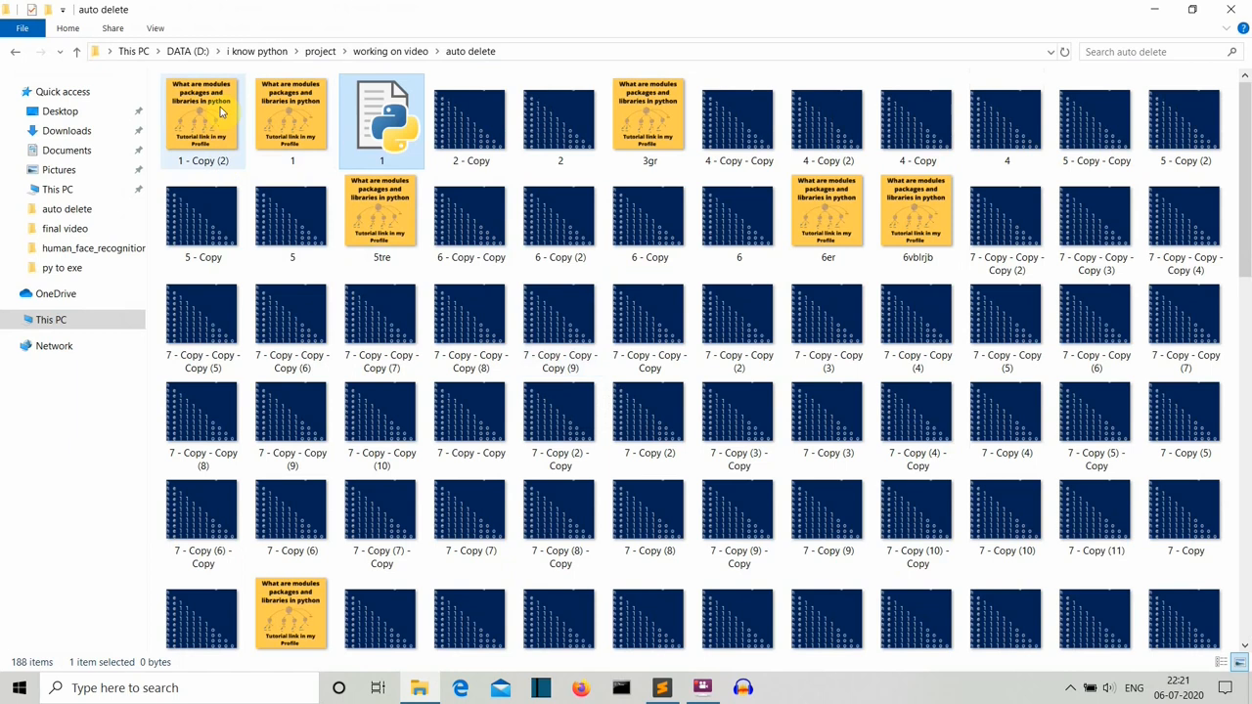
mouse_move(205, 102)
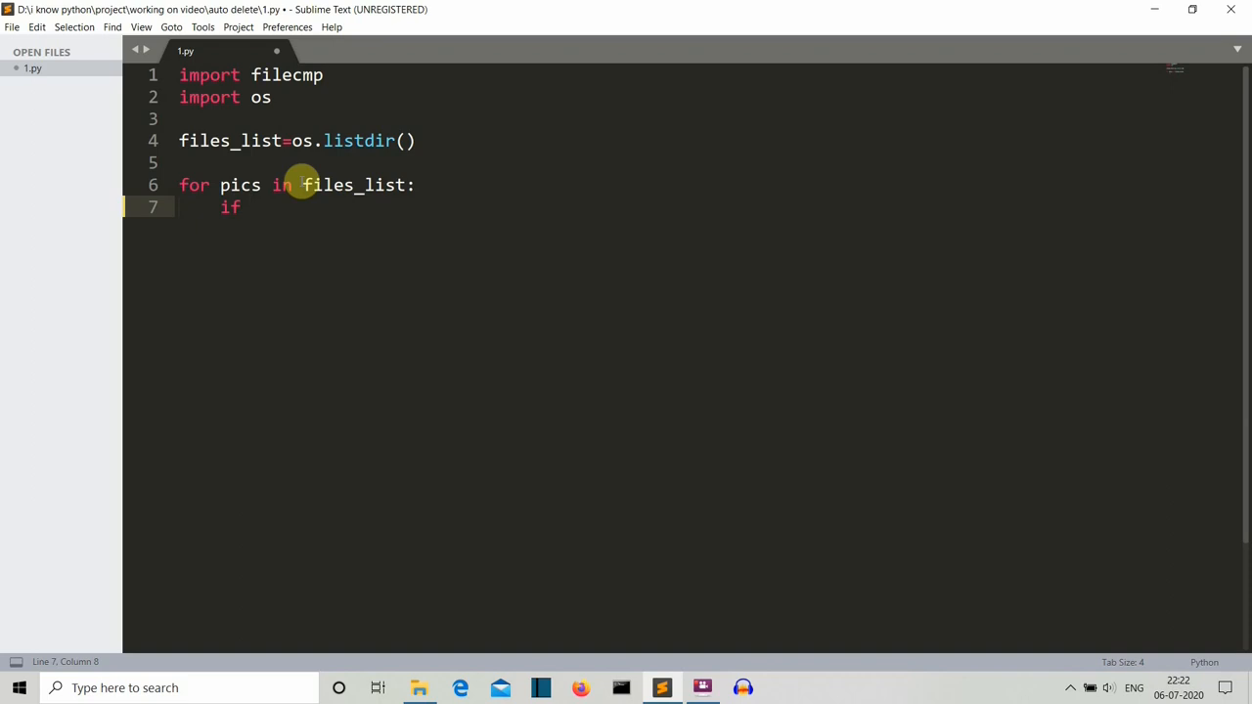
Write the condition skipping 1.png and comparing it to pics with filecmp.cmp("1.png", pics).
type("[]")
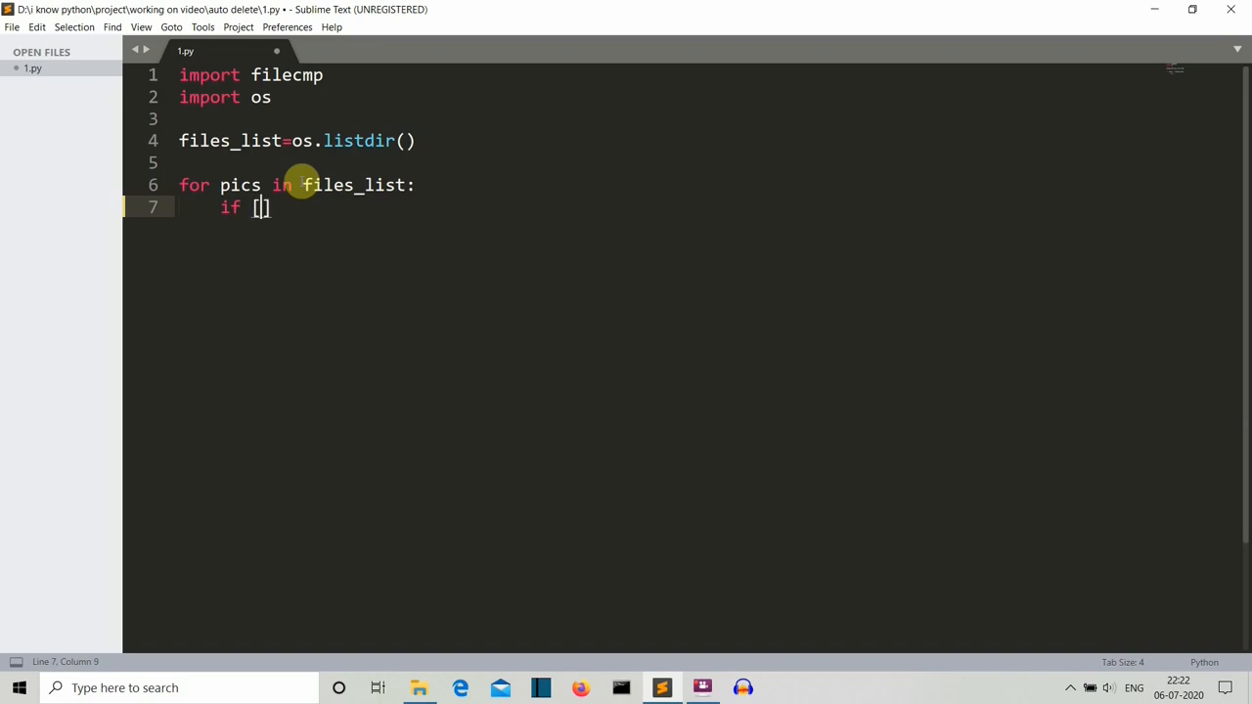
type("pics!= ''")
type("if file")
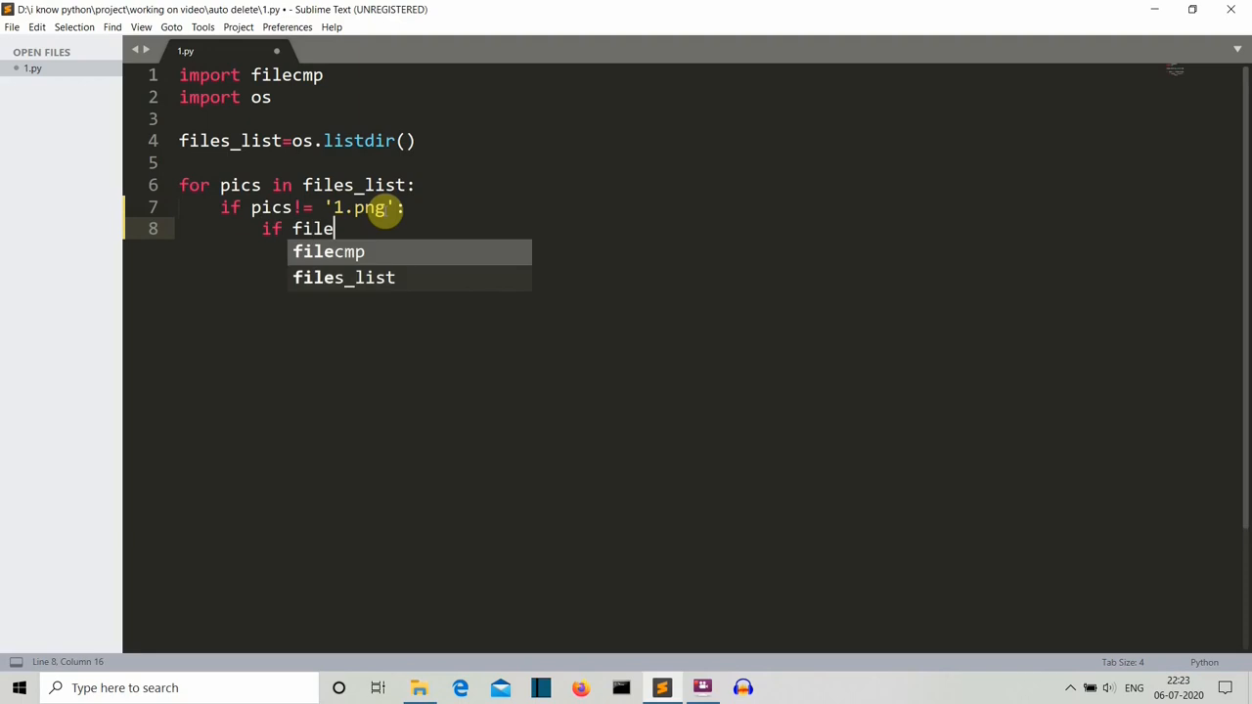
type("cmp.cmp(\"1.png\",pics):")
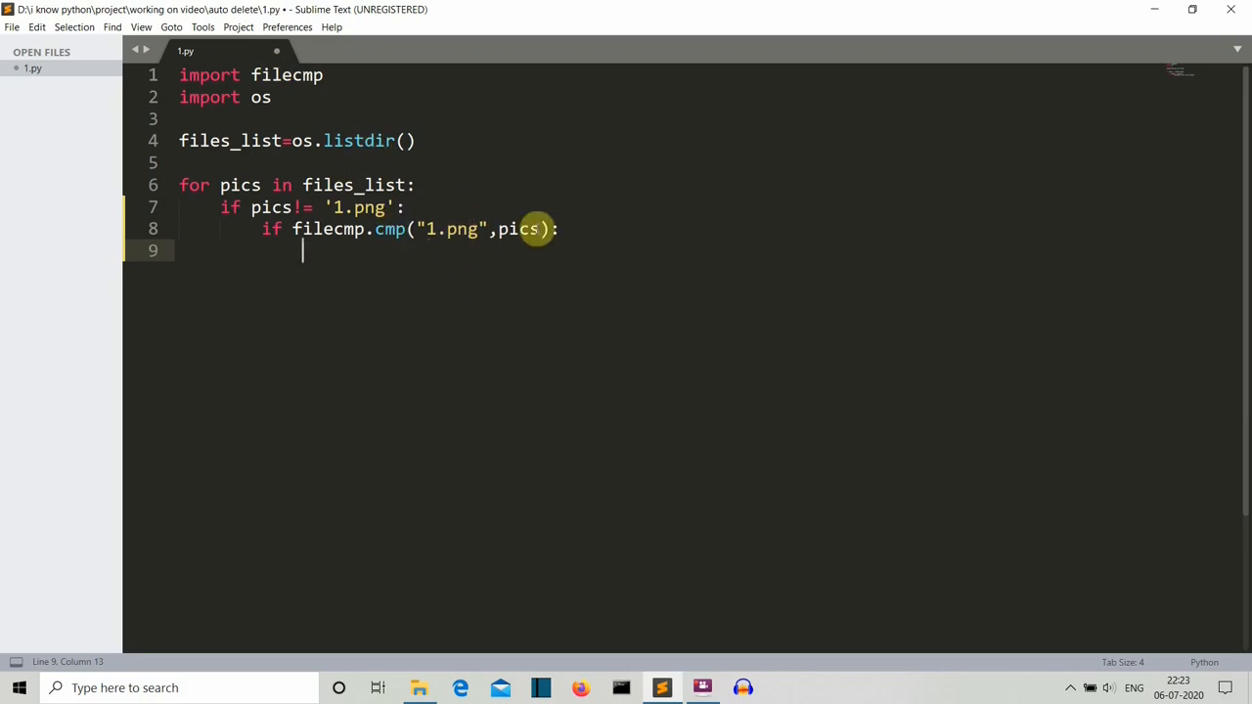
mouse_move(458, 239)
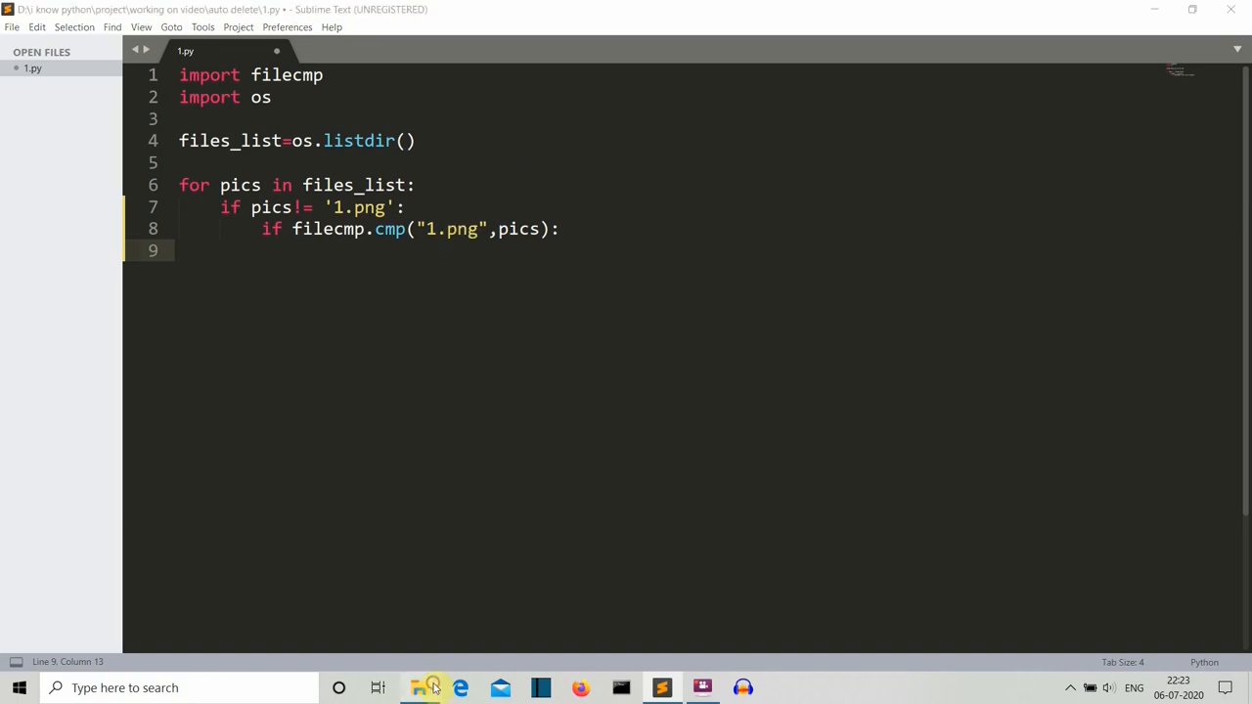
left_click(419, 688)
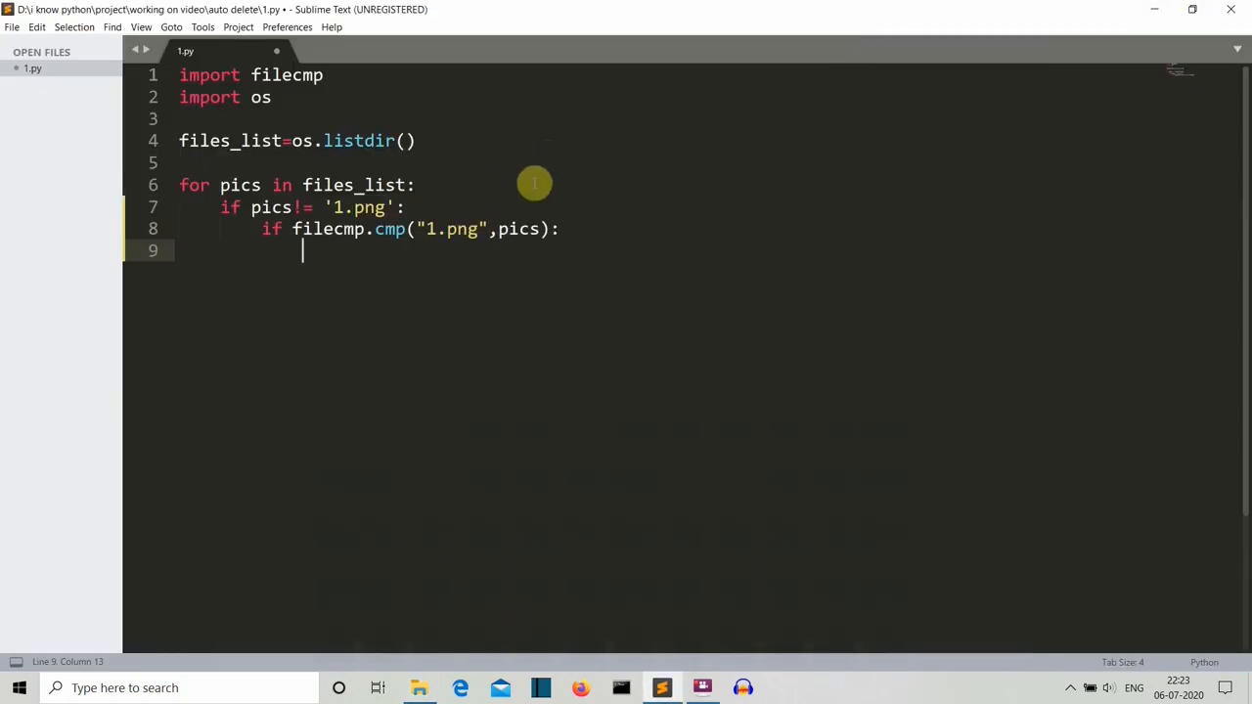
mouse_move(293, 130)
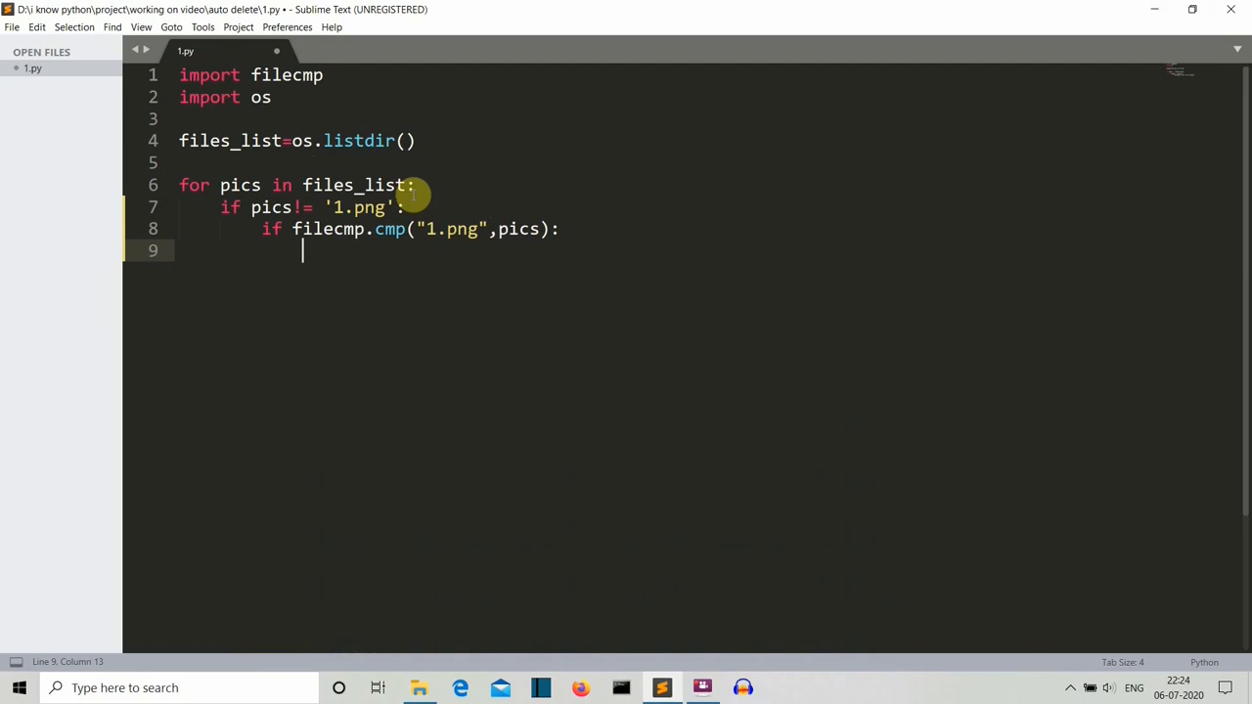
Delete the matching file with os.remove(pics) and print "similar" after it.
type("os")
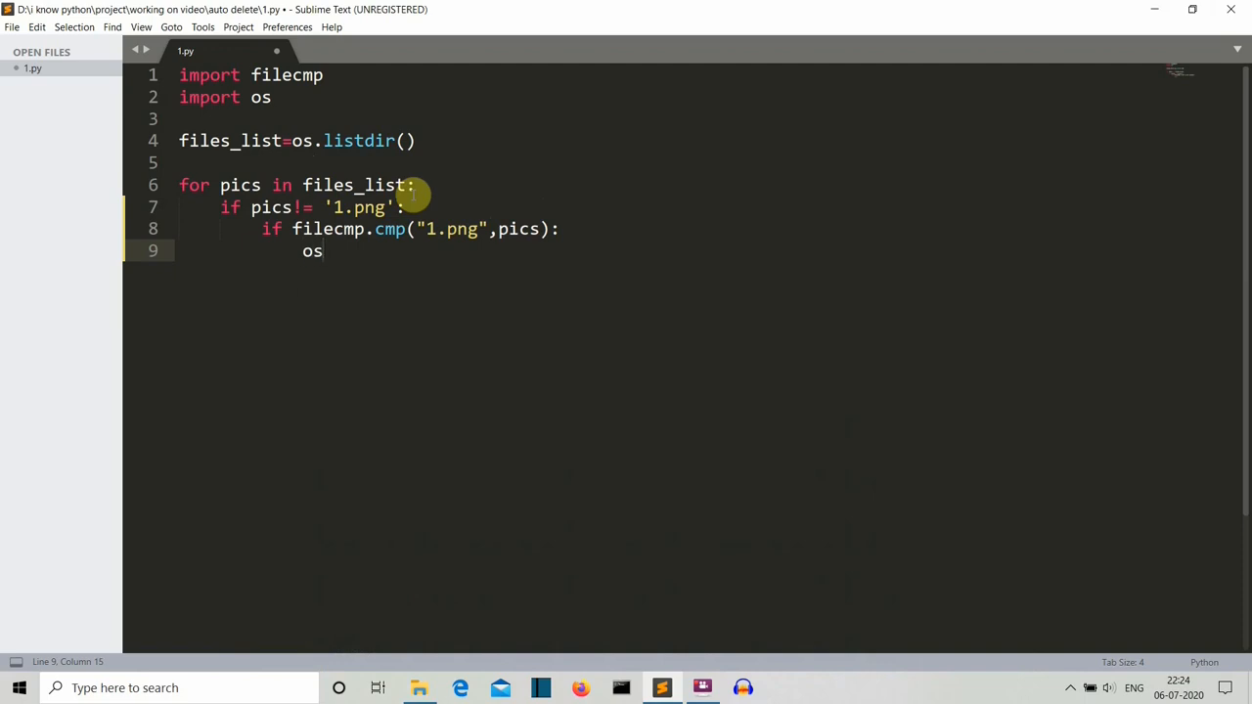
type(".remove")
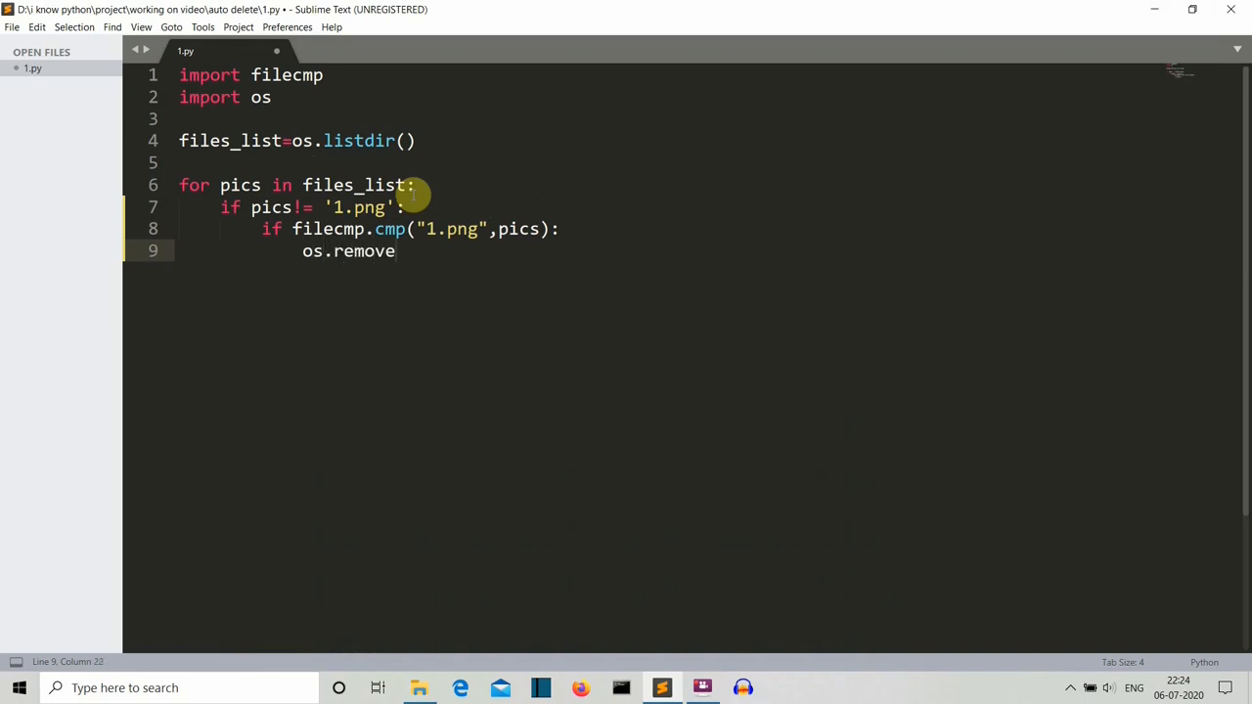
type("()")
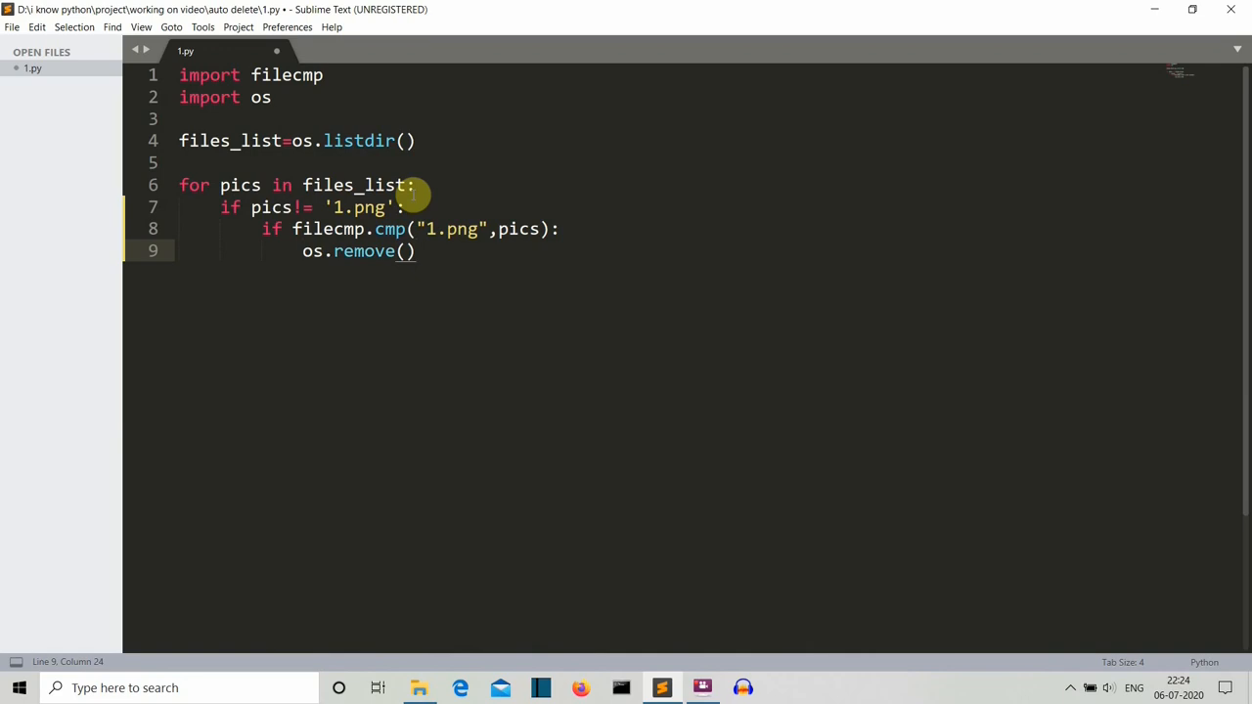
type("pics")
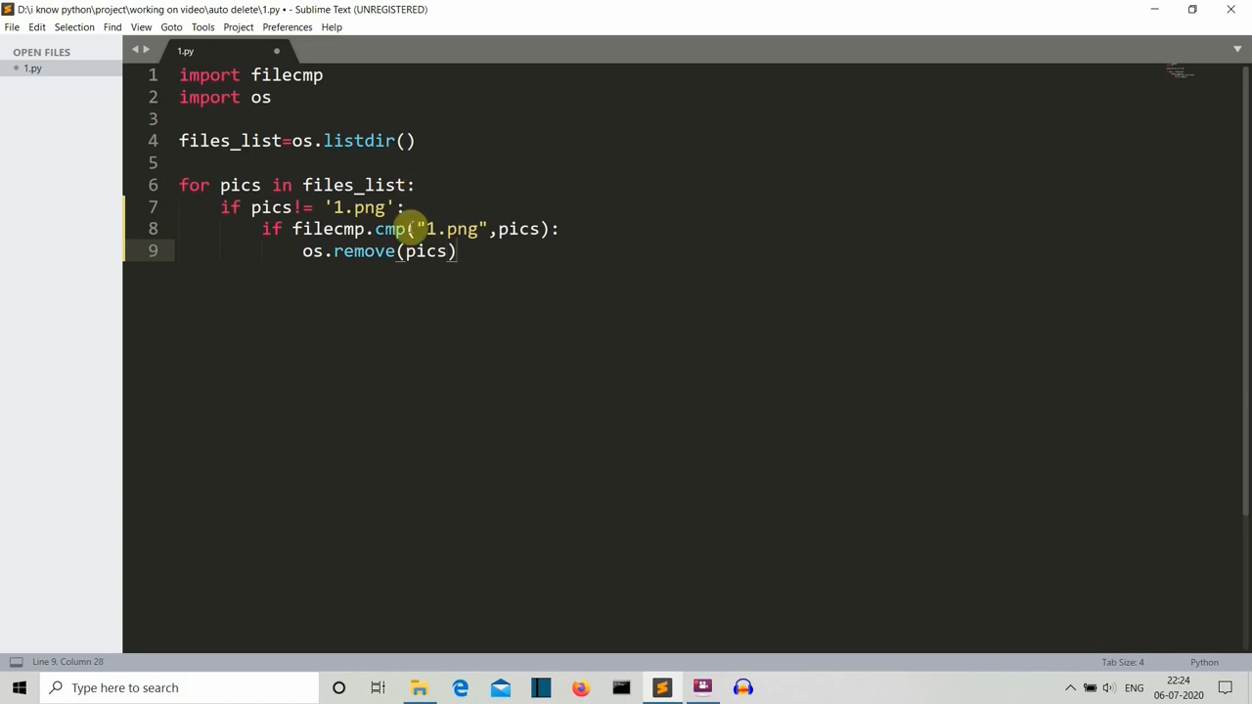
mouse_move(452, 259)
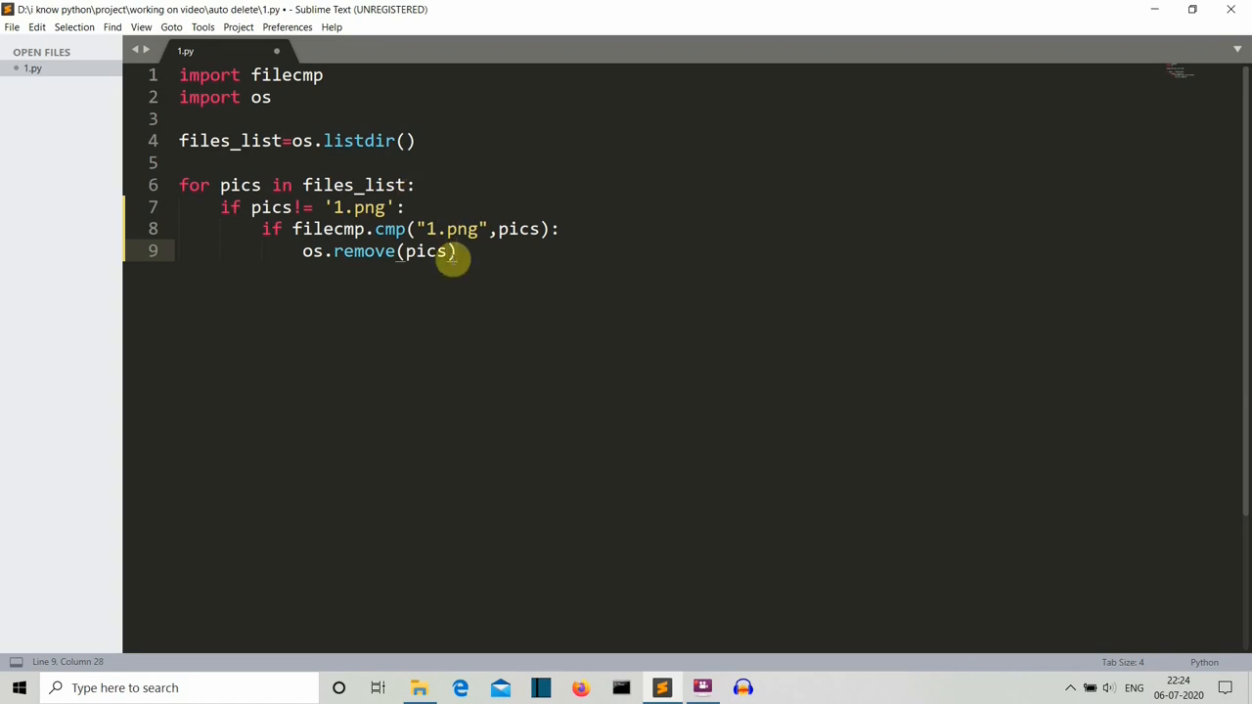
type("pirn")
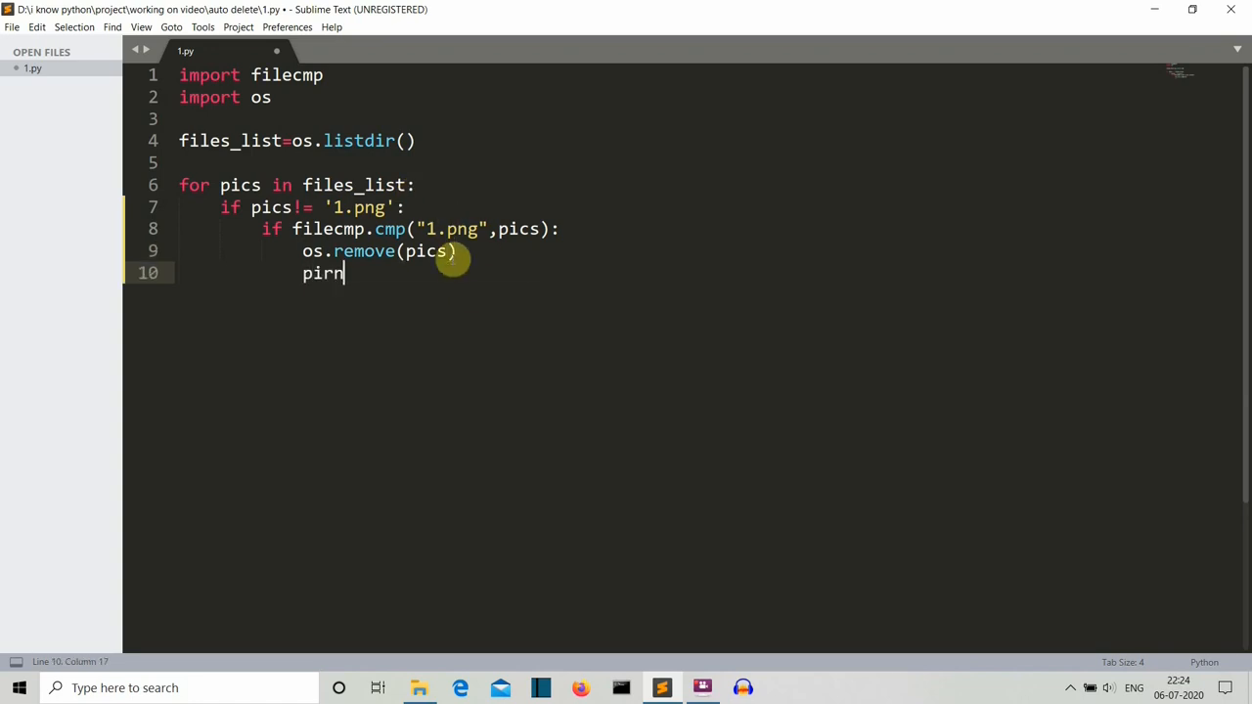
type("t()")
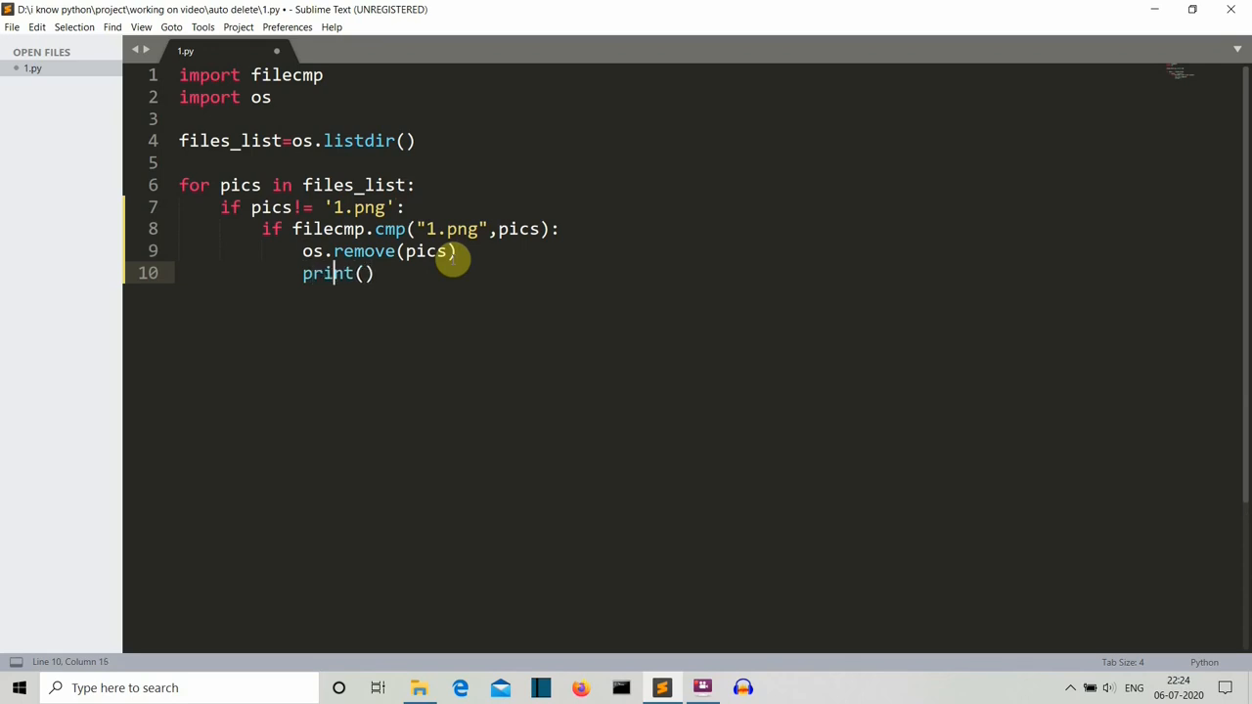
type("\"\"")
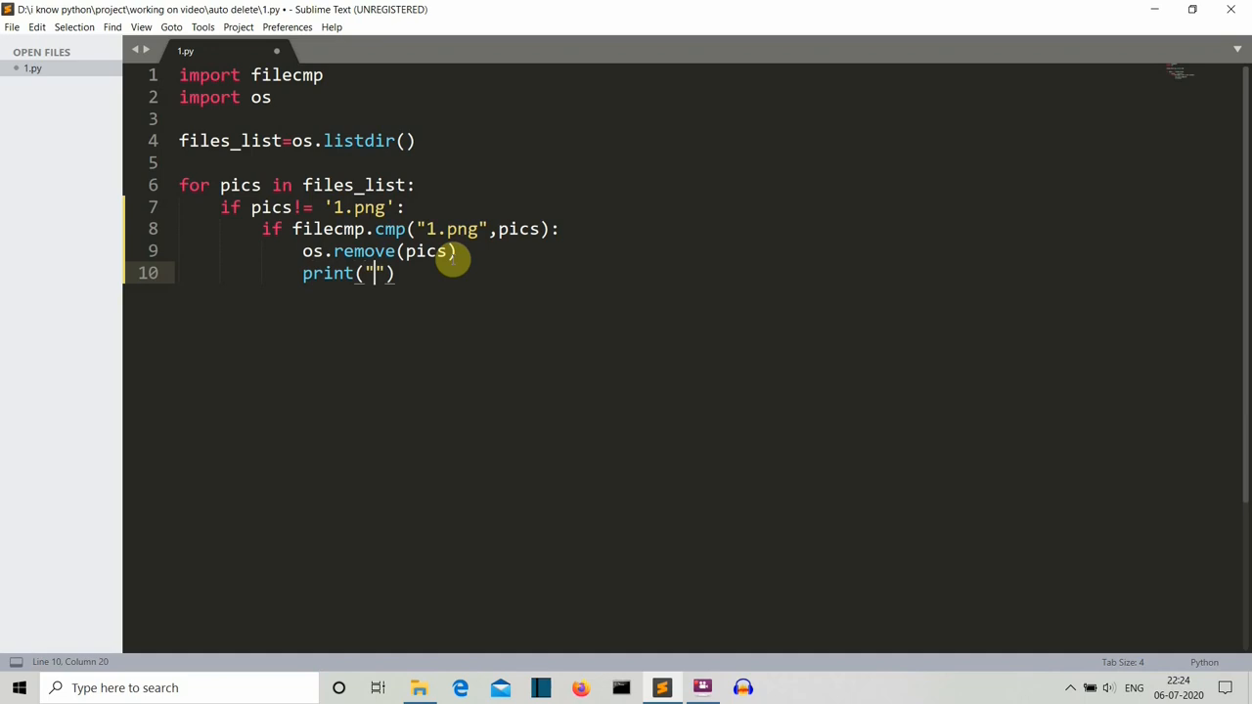
type("similat")
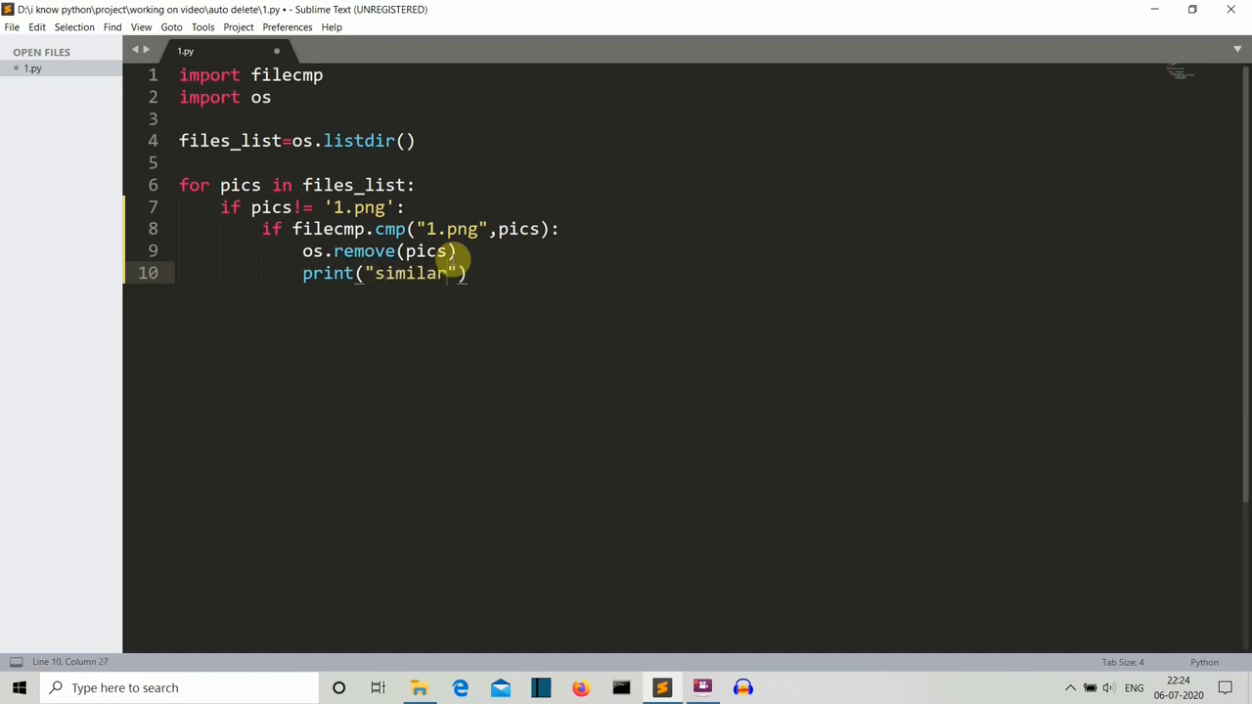
Add an else branch printing "non similar" and save the script.
key("enter")
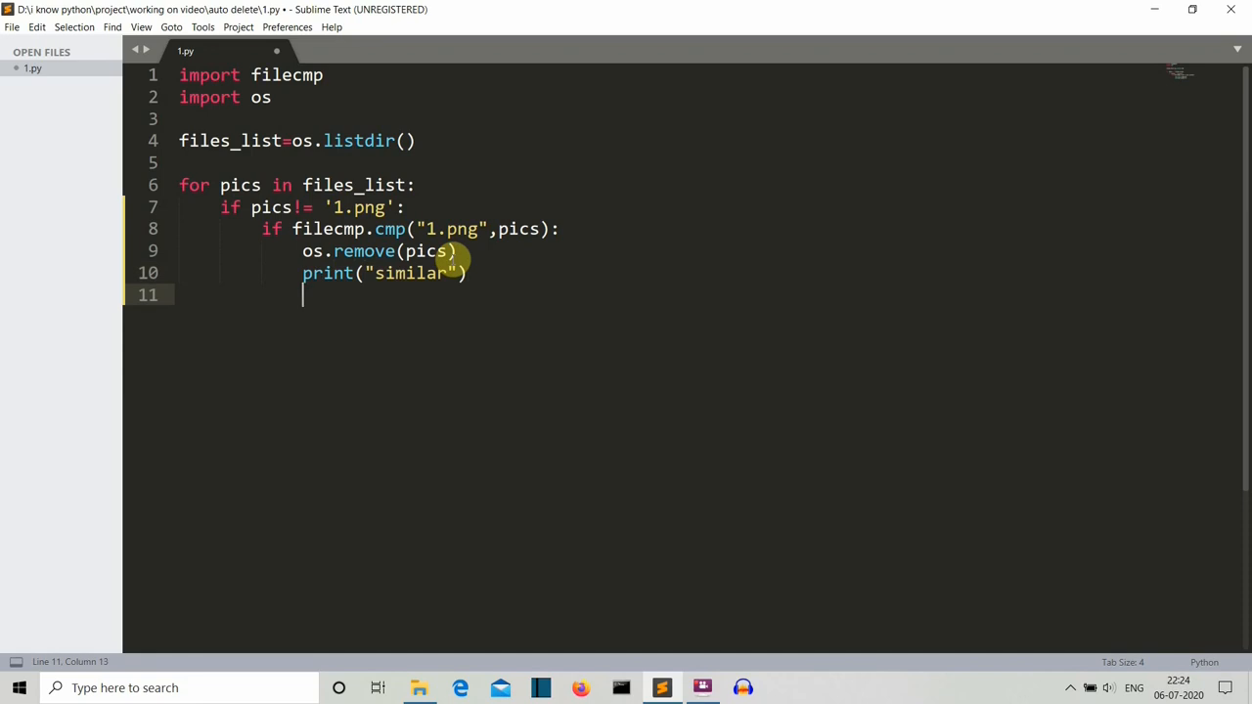
type("else")
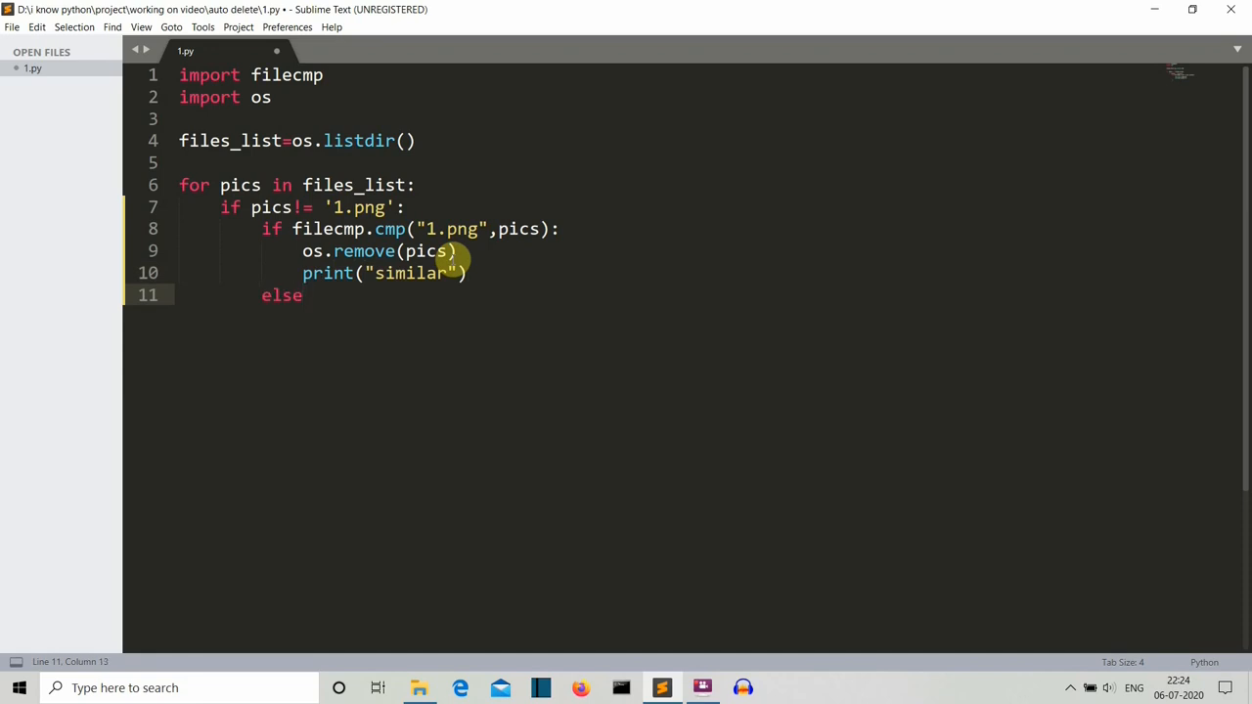
type(":")
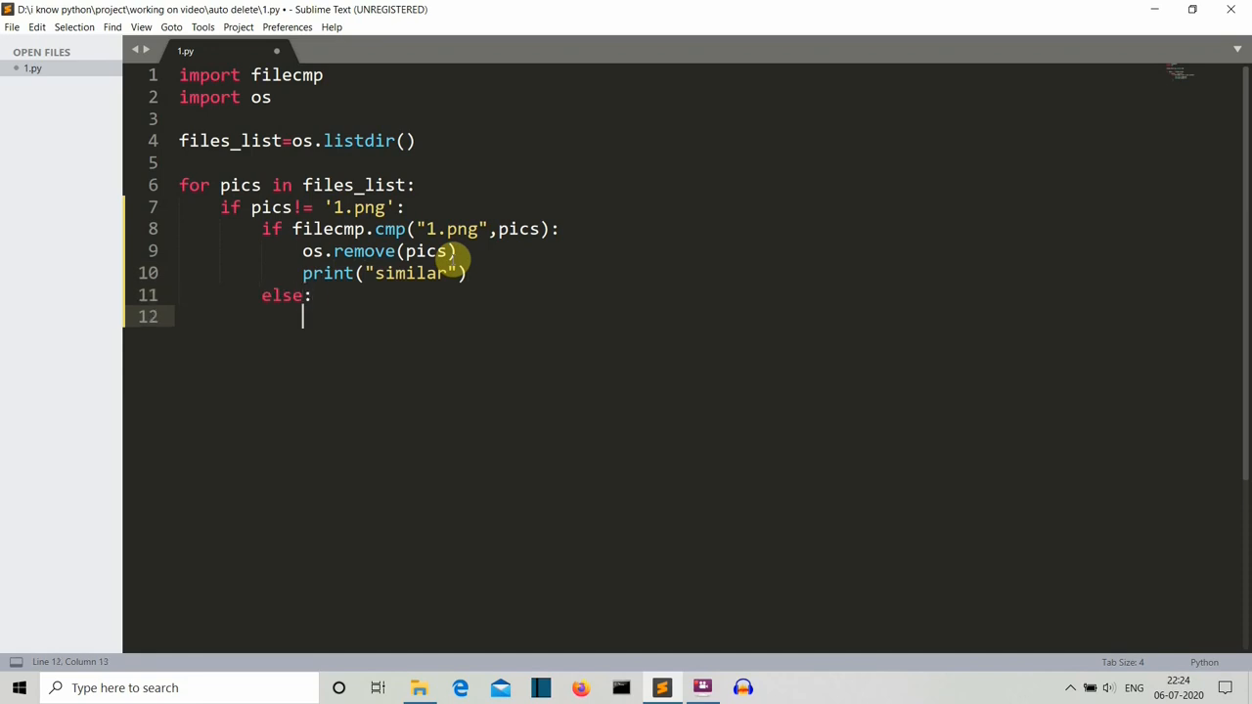
type("print()")
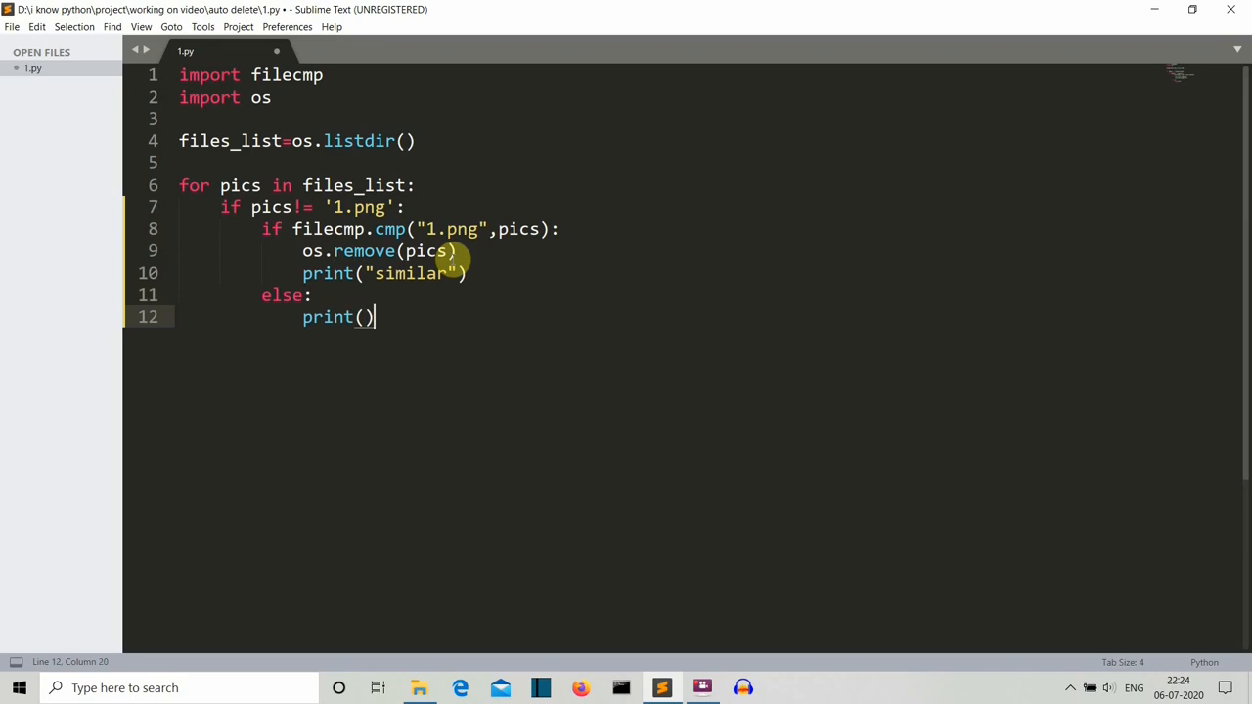
type("non similar\"")
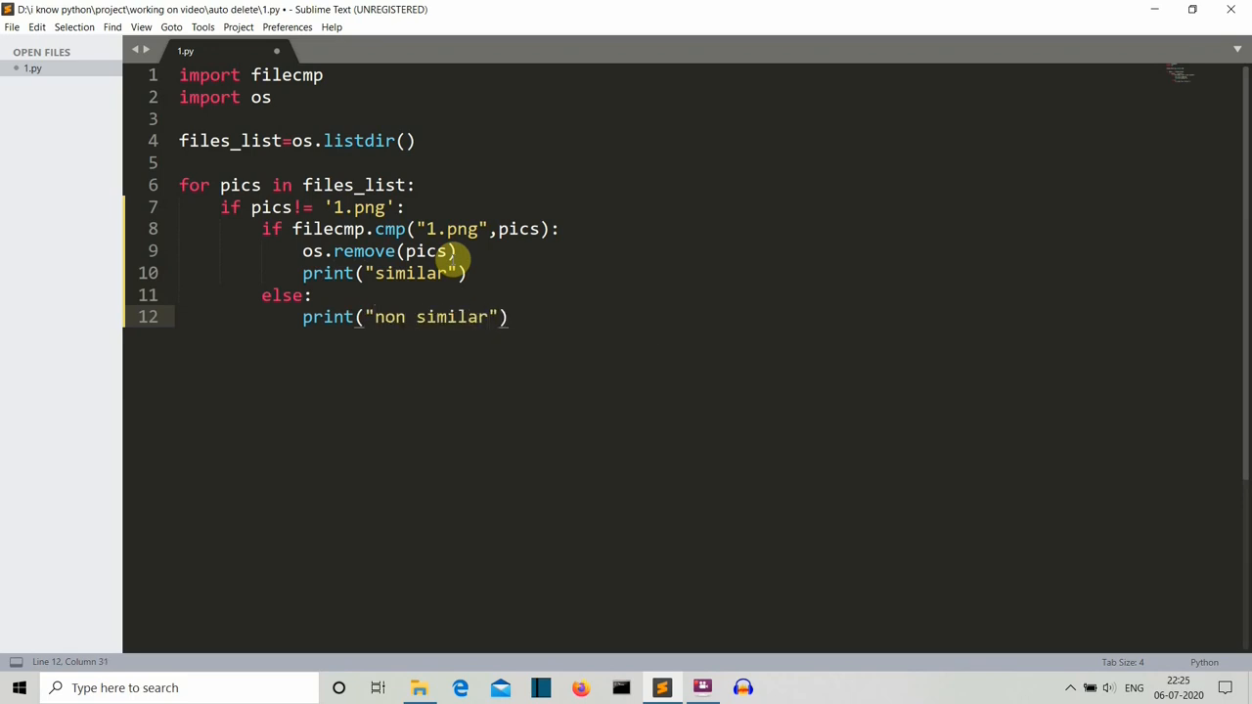
key("ctrl+s")
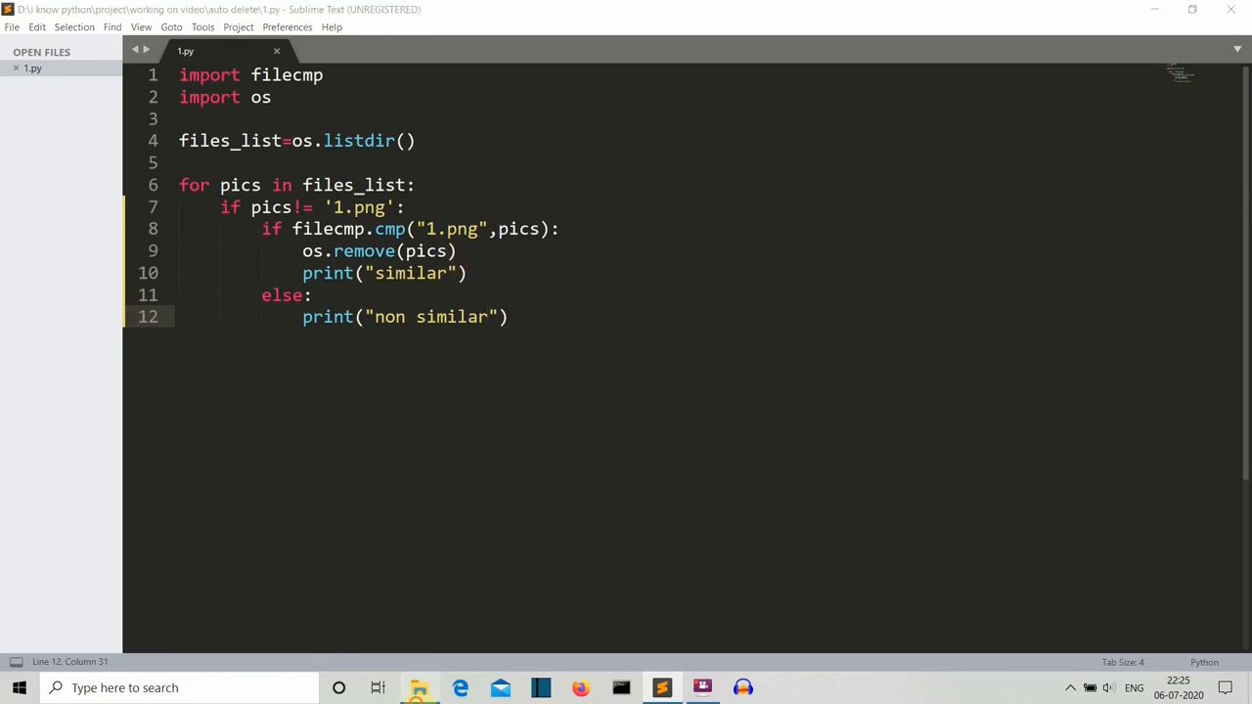
Run the script from the editor and recheck the folder, now down from 188 to 176 items.
left_click(418, 688)
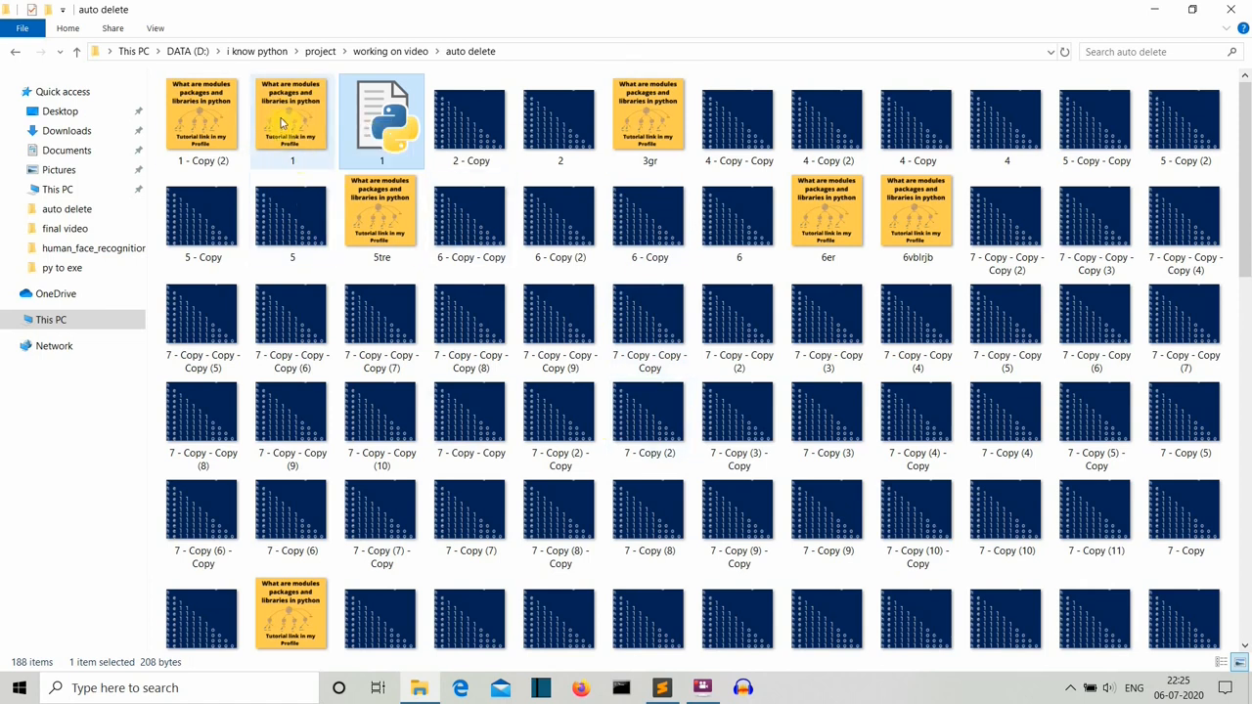
mouse_move(323, 161)
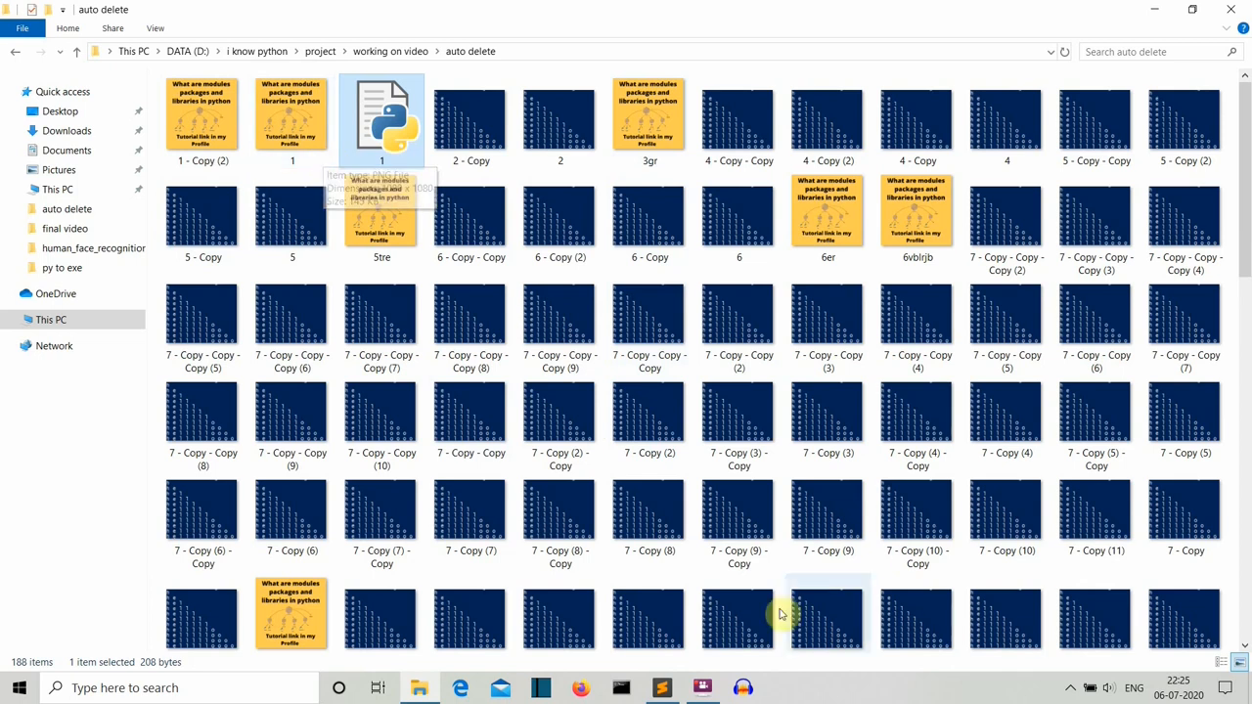
right_click(662, 687)
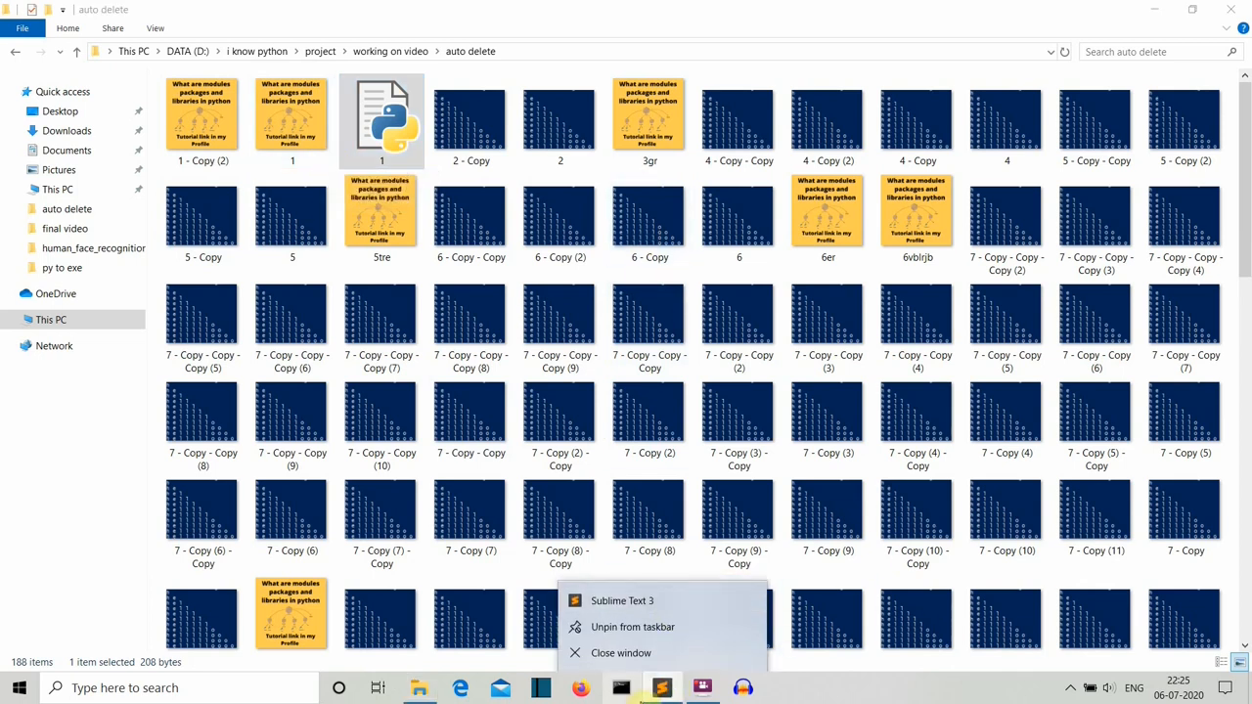
left_click(621, 600)
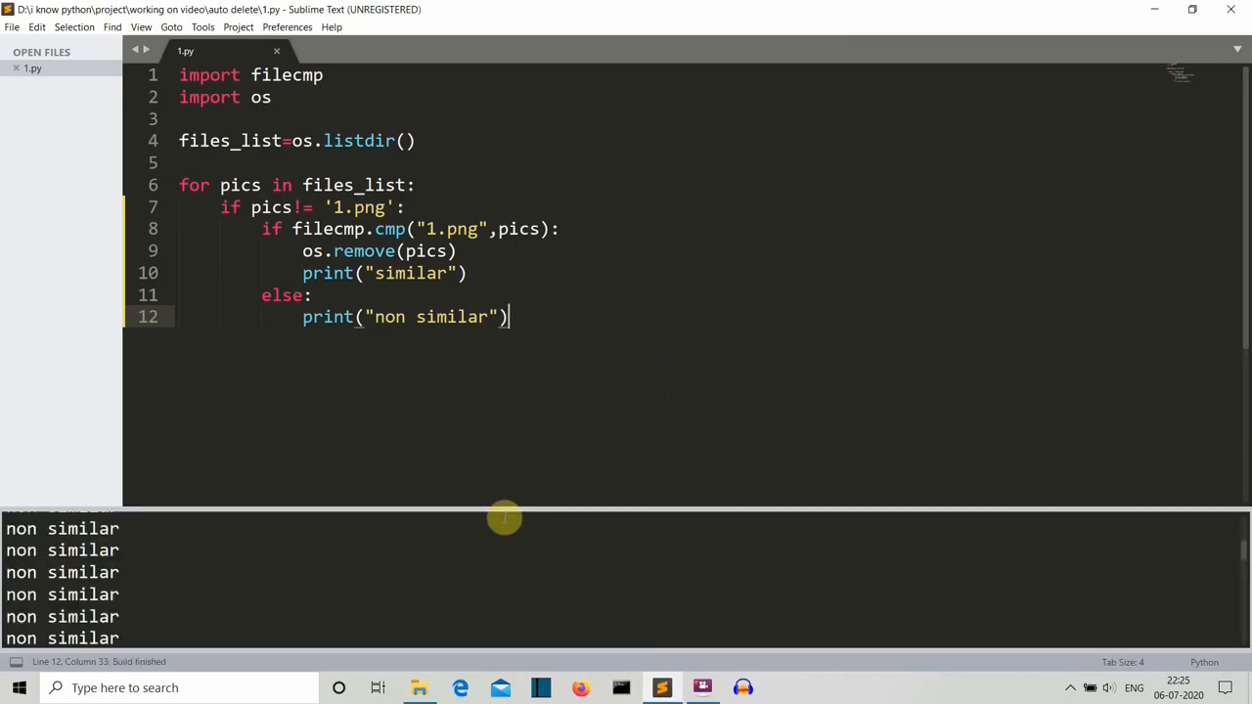
left_click(418, 687)
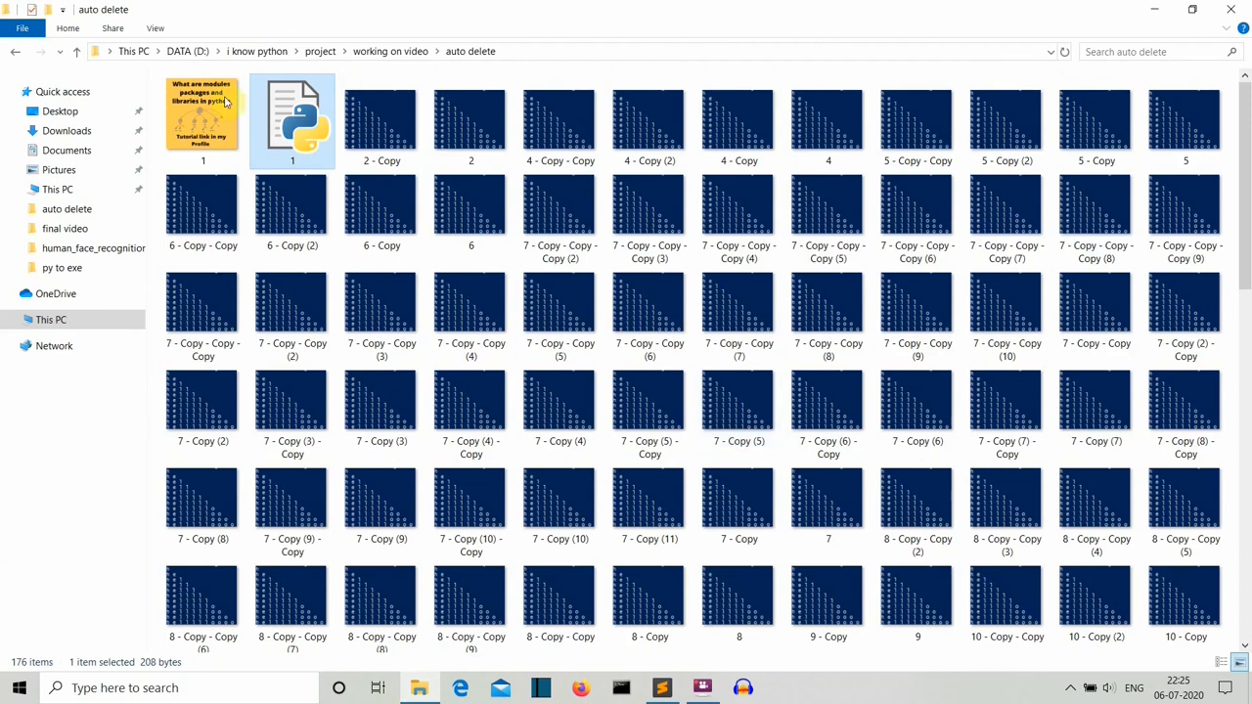
scroll("down", 3)
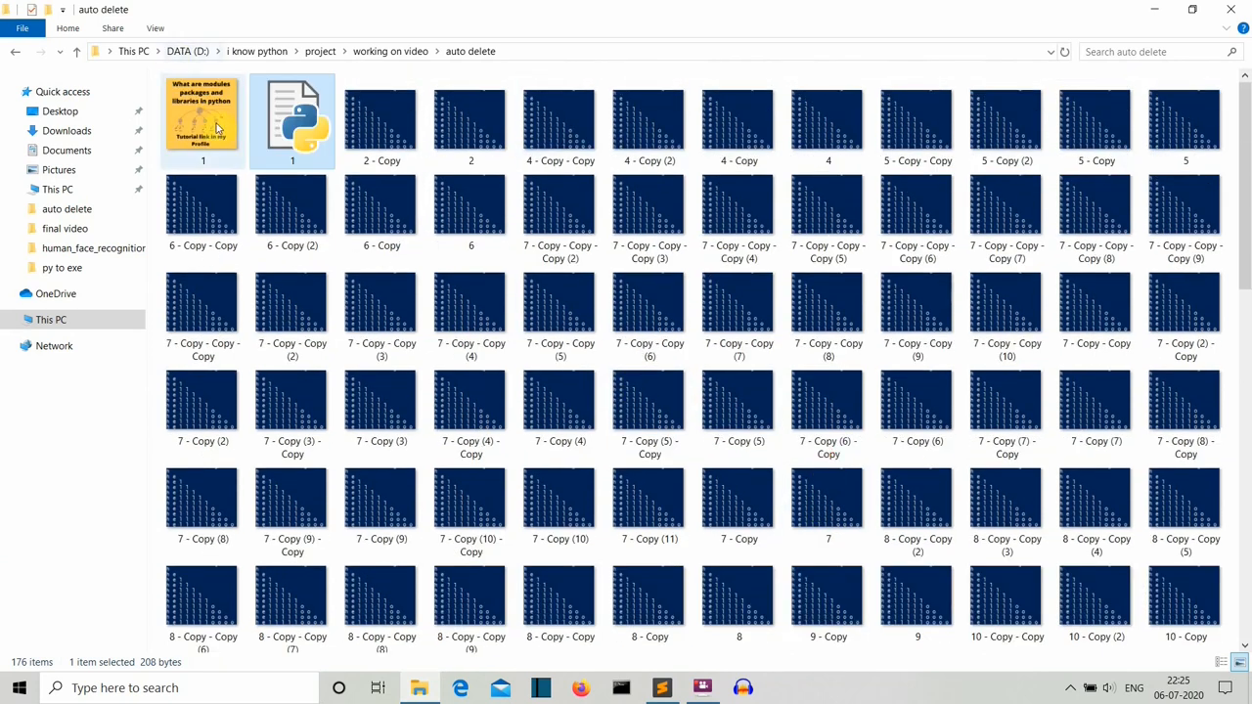
left_click(661, 687)
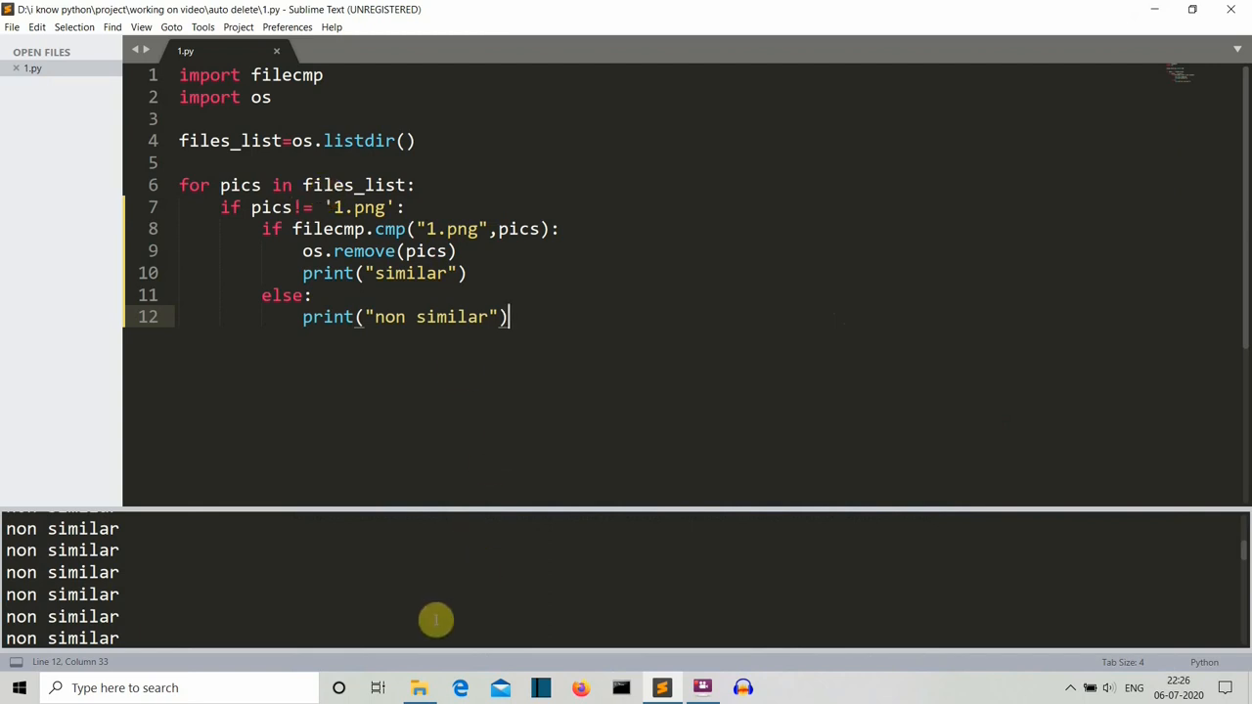
Comment out the if pics != '1.png' check on line 7 with a #.
left_click(419, 687)
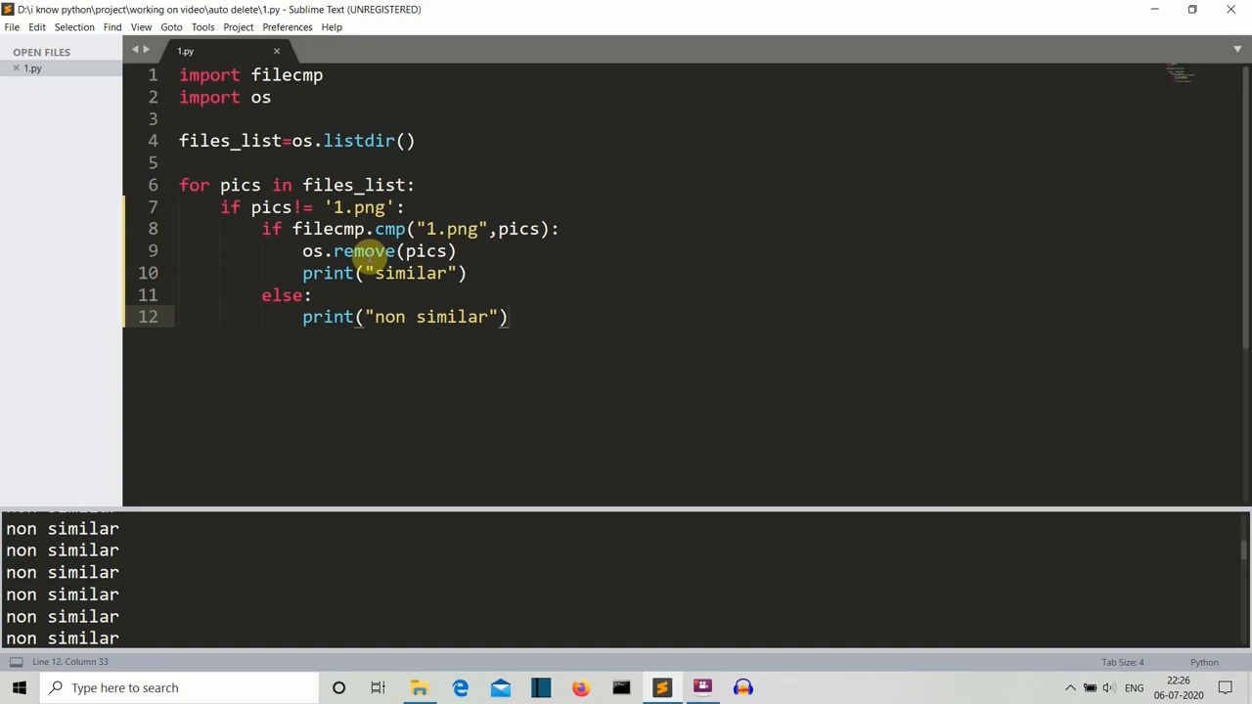
mouse_move(411, 273)
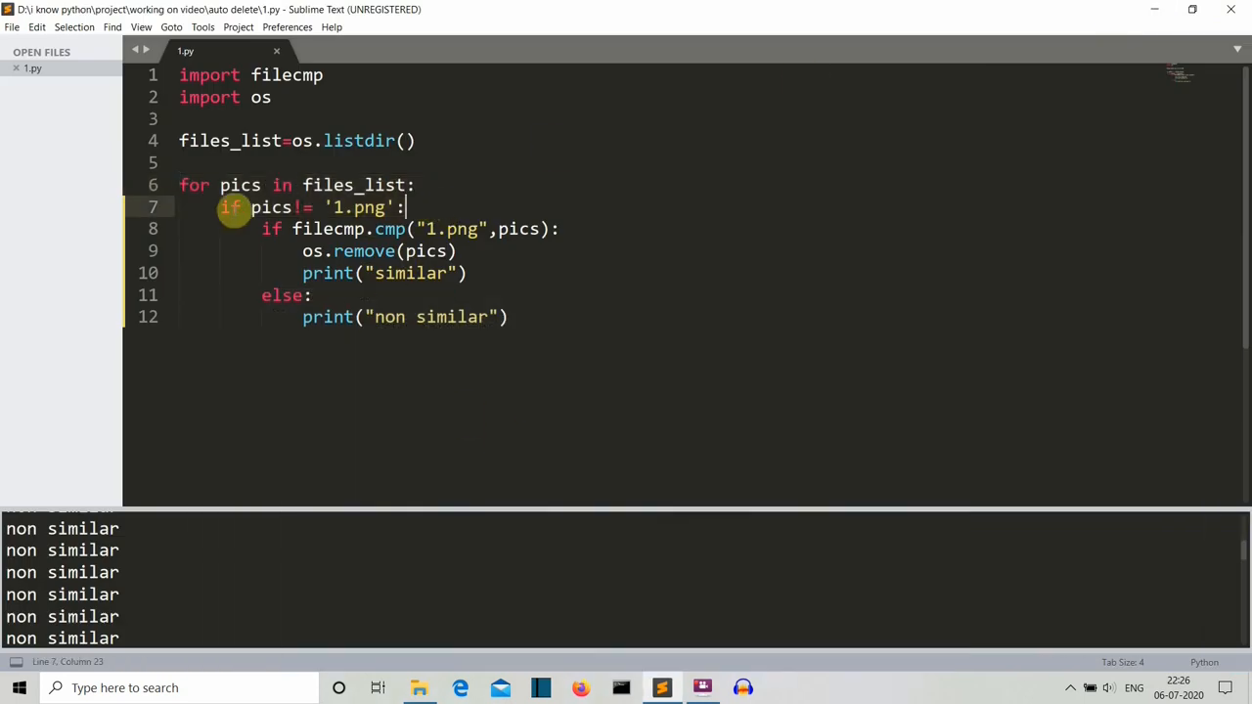
left_click(227, 206)
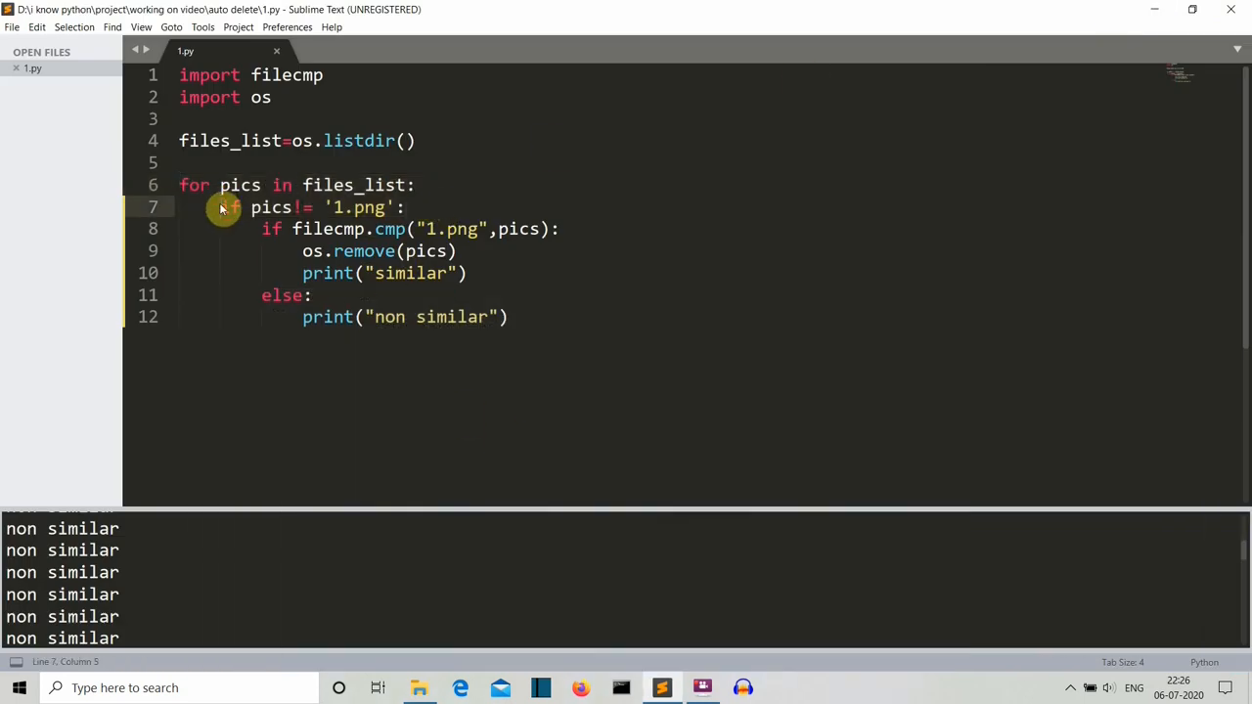
type("#")
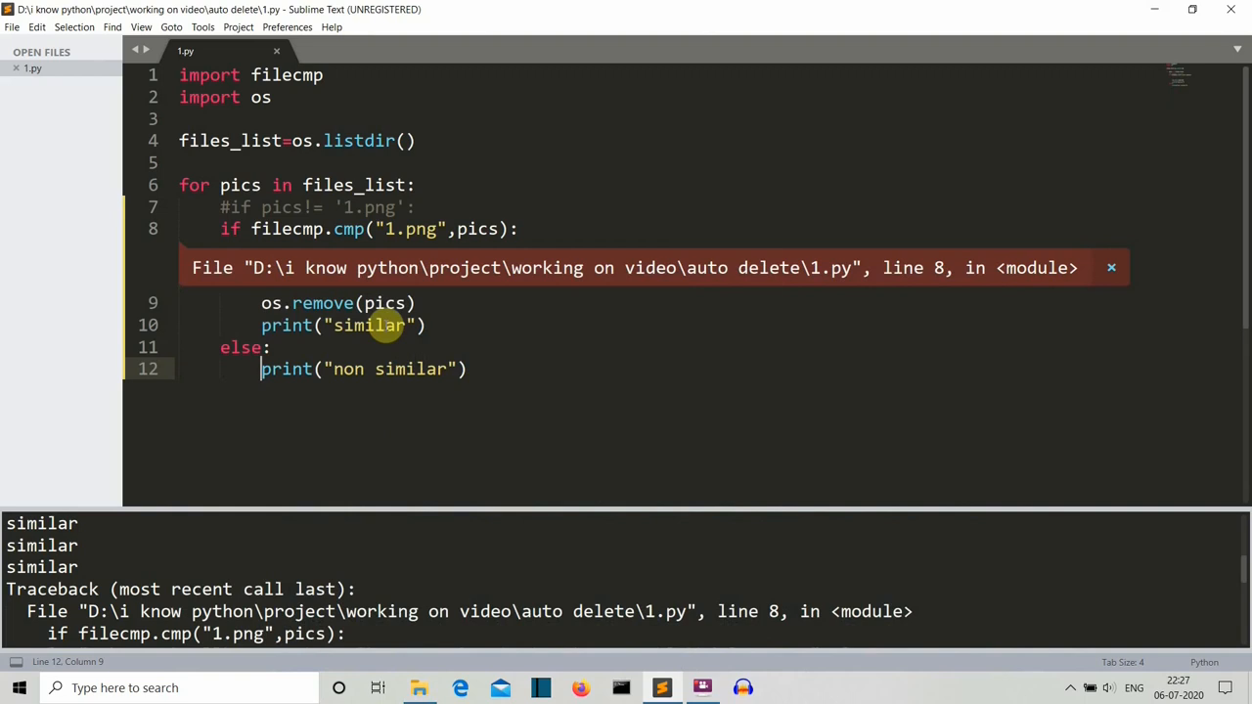
mouse_move(421, 348)
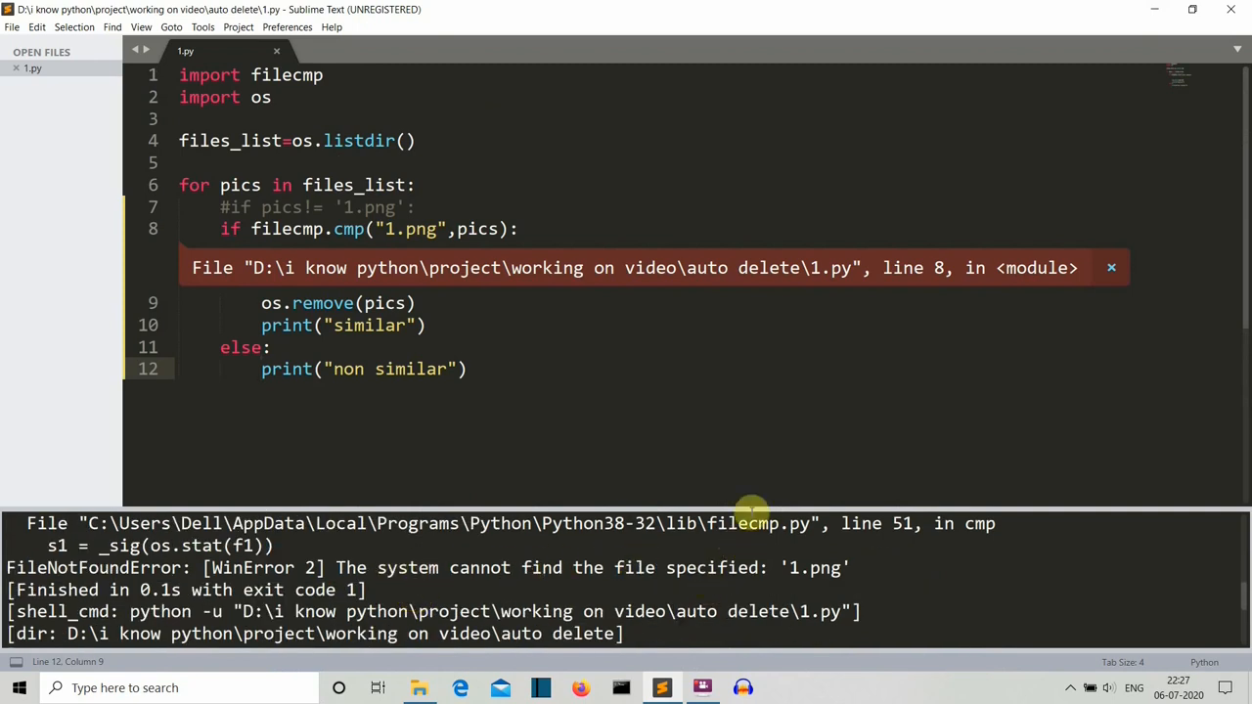
mouse_move(684, 552)
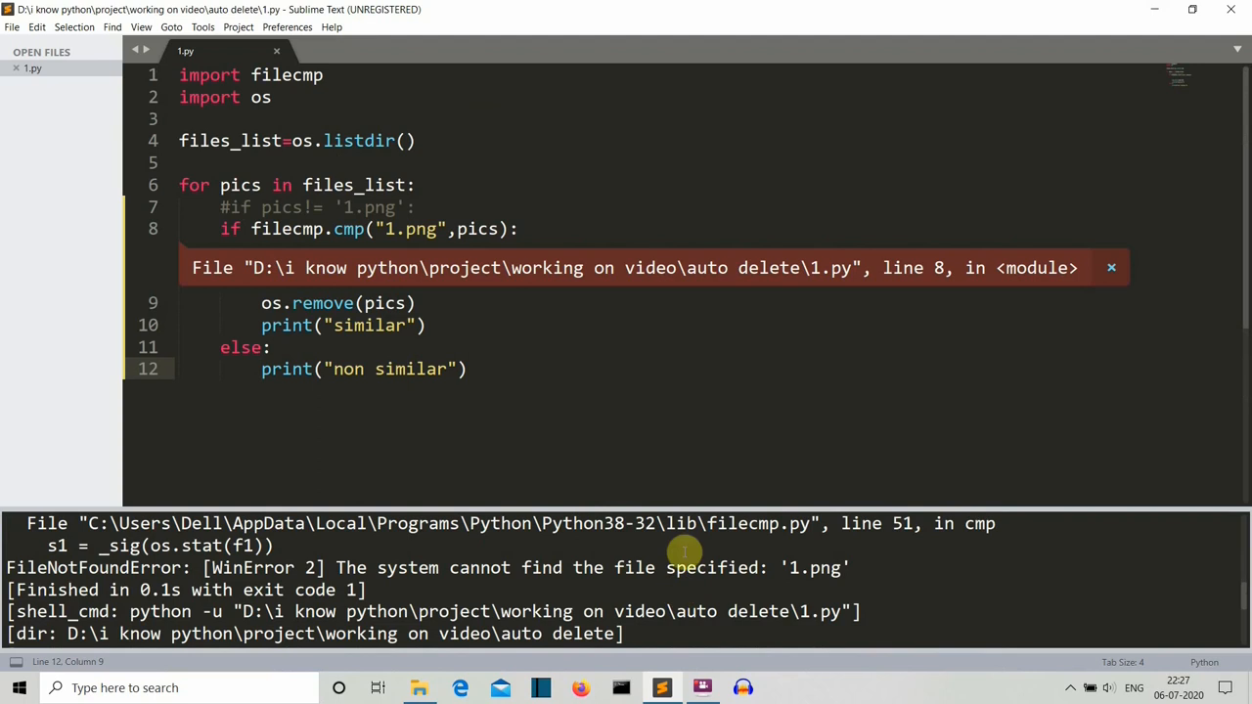
mouse_move(386, 330)
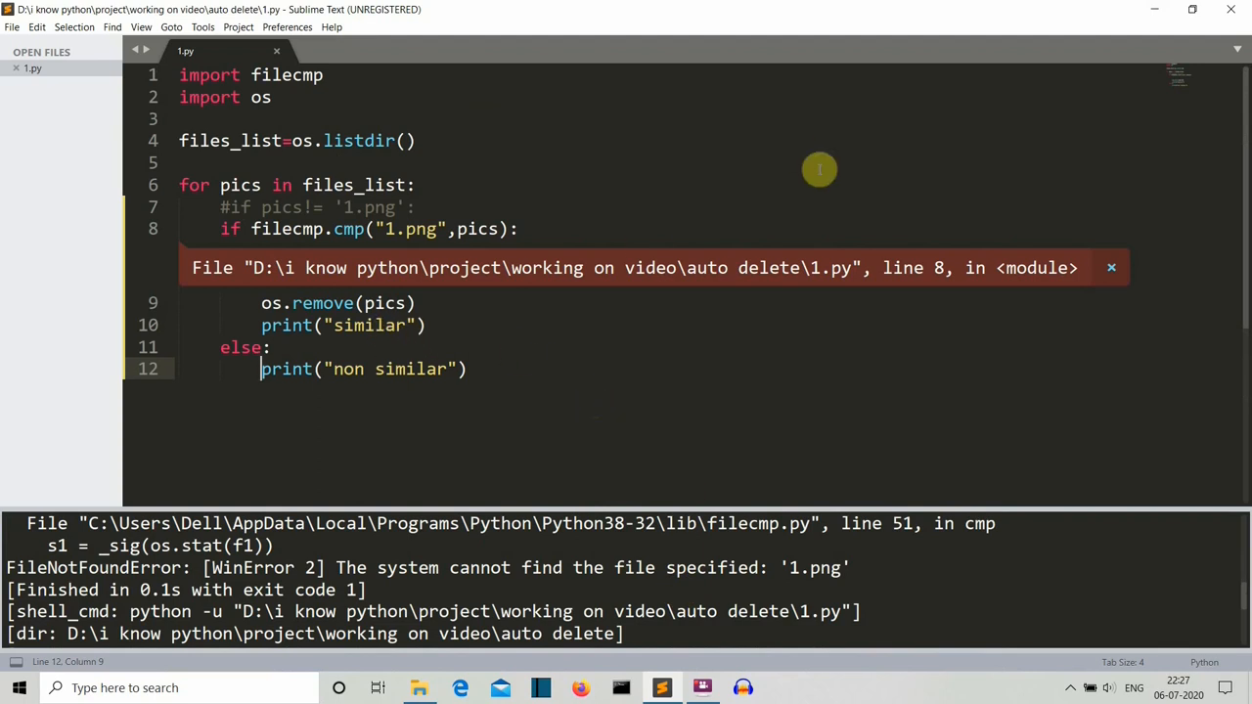
Dismiss the inline FileNotFoundError phantom so the commented script reads cleanly.
left_click(1111, 268)
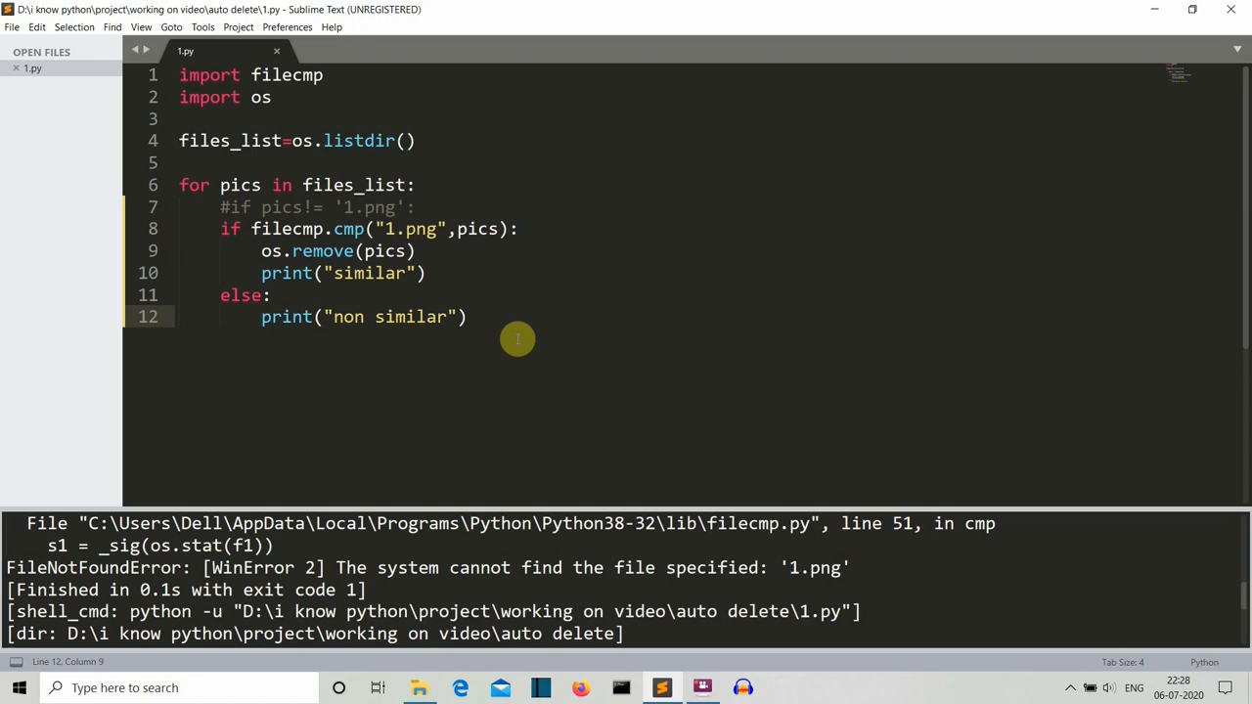
left_click(261, 316)
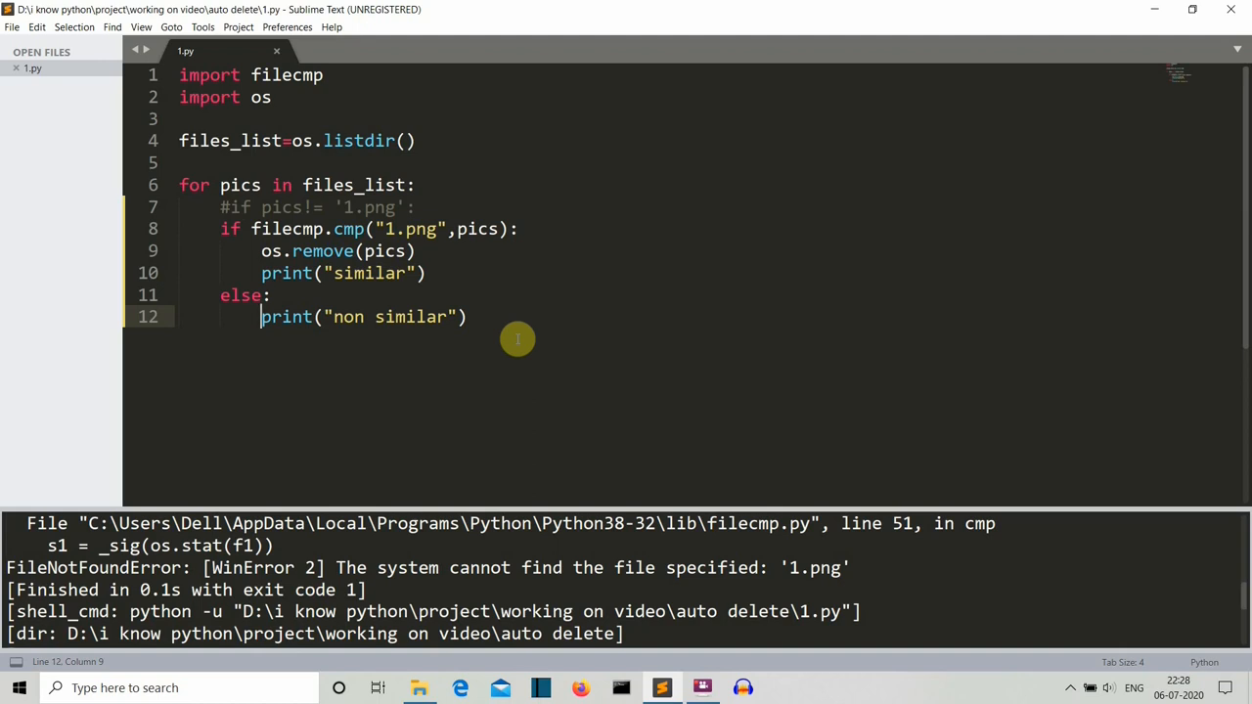